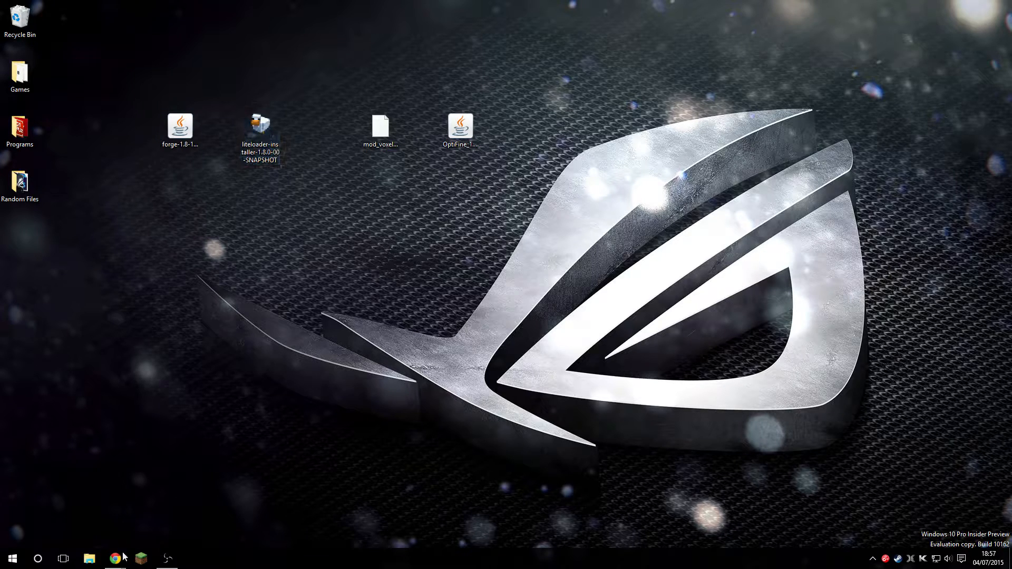
- Bring the browser forward on the Forge downloads page for Minecraft 1.8
{"action": "left_click", "coordinate": [114, 559]}
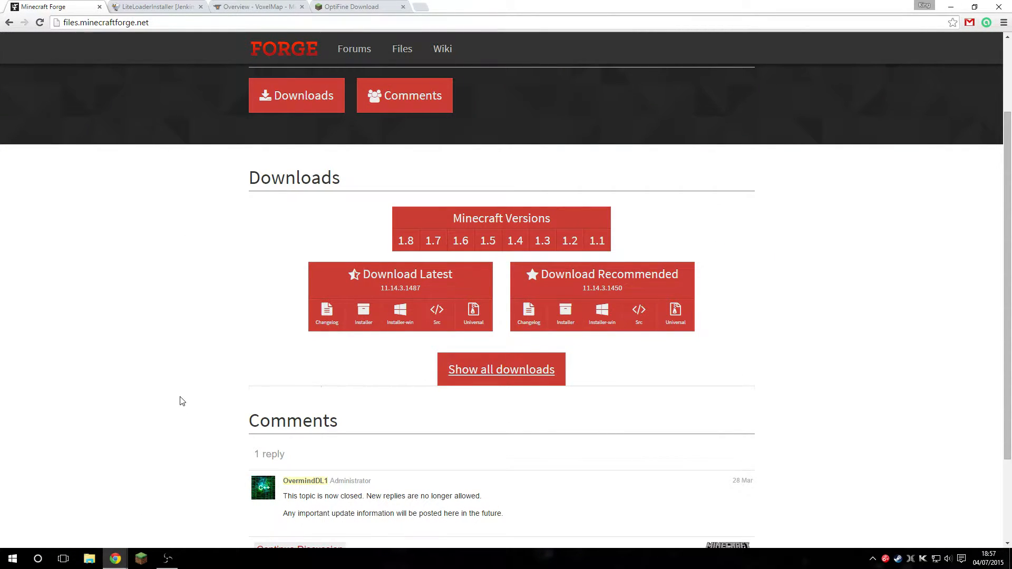
{"action": "mouse_move", "coordinate": [344, 274]}
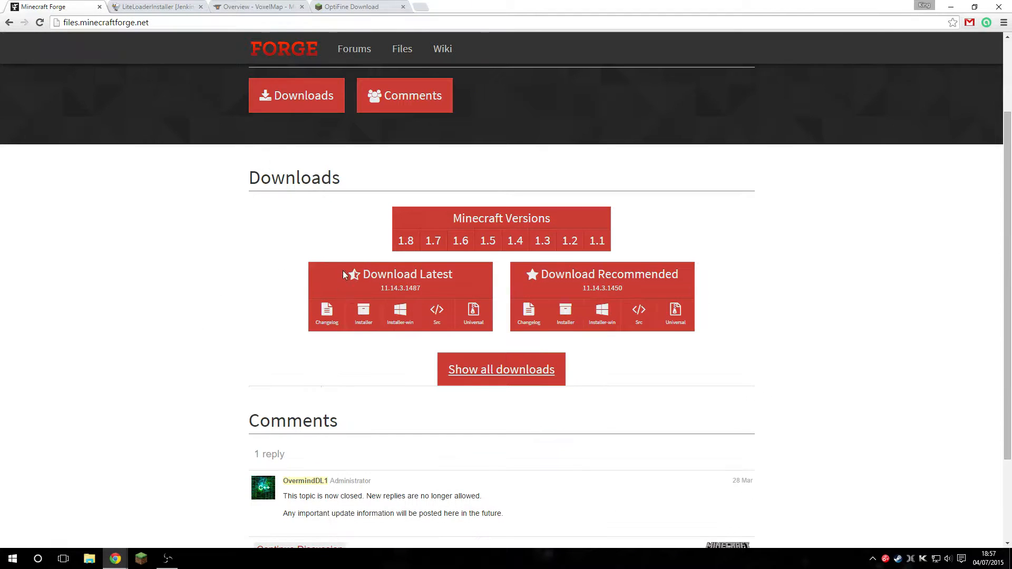
{"action": "mouse_move", "coordinate": [364, 314]}
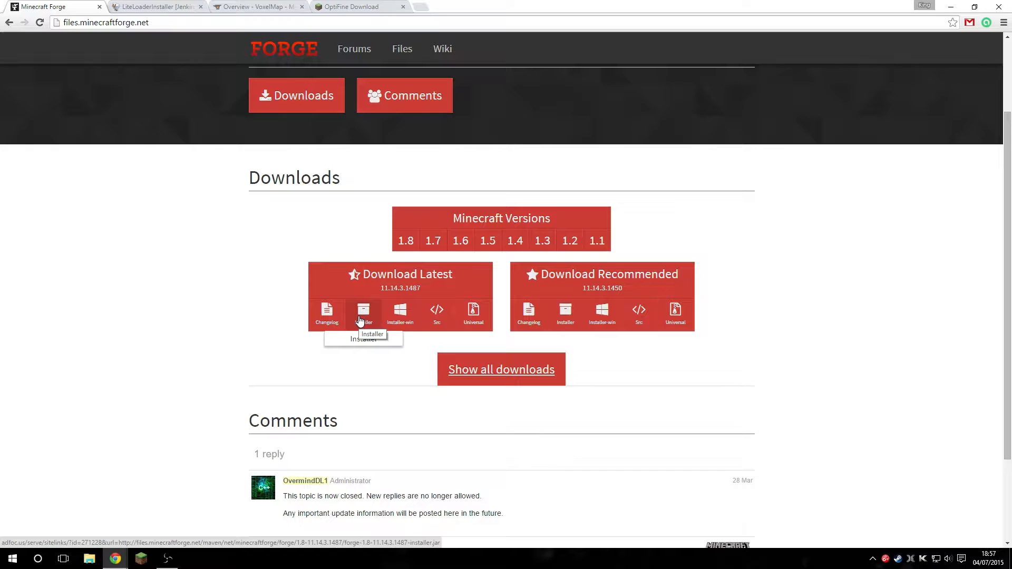
- Switch to the LiteLoaderInstaller Jenkins page with the 1.8.0 snapshot artifacts
{"action": "left_click", "coordinate": [156, 7]}
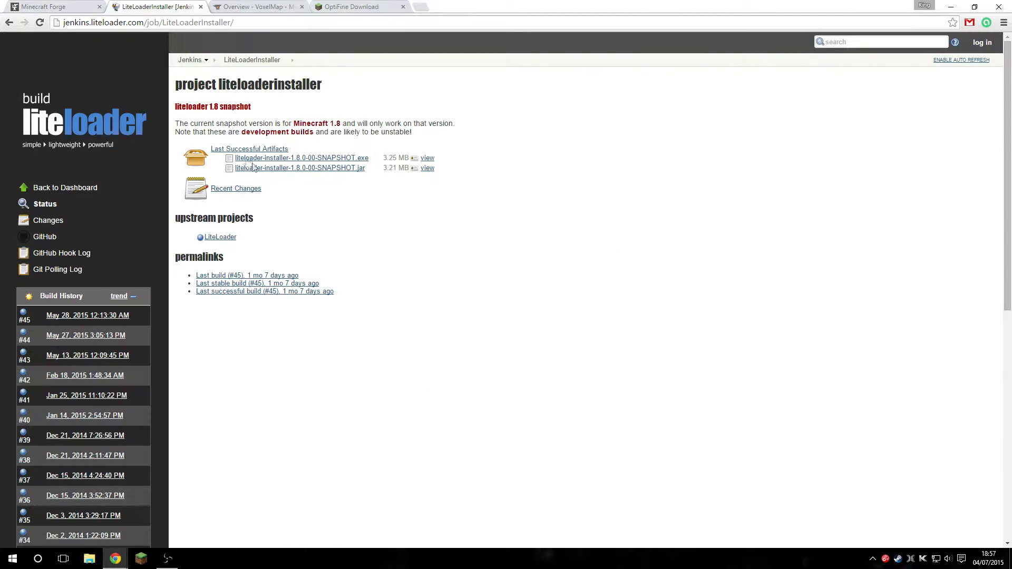
{"action": "mouse_move", "coordinate": [290, 201]}
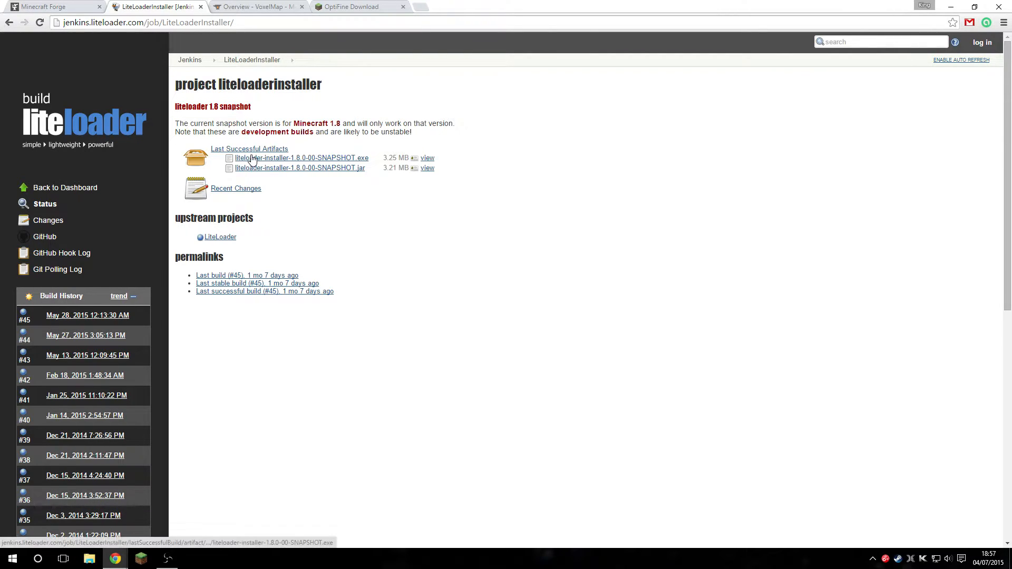
{"action": "mouse_move", "coordinate": [334, 162]}
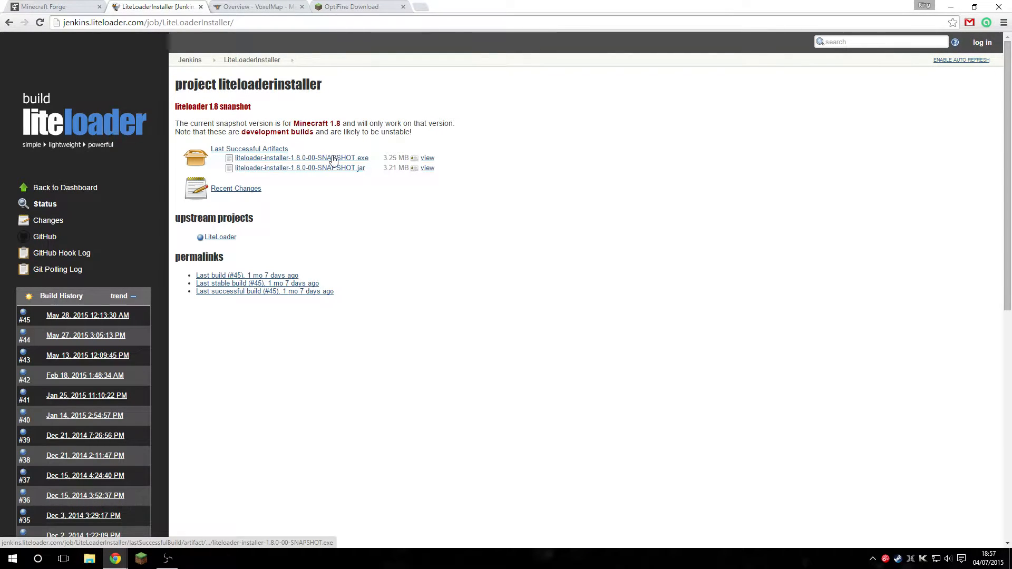
{"action": "mouse_move", "coordinate": [353, 160]}
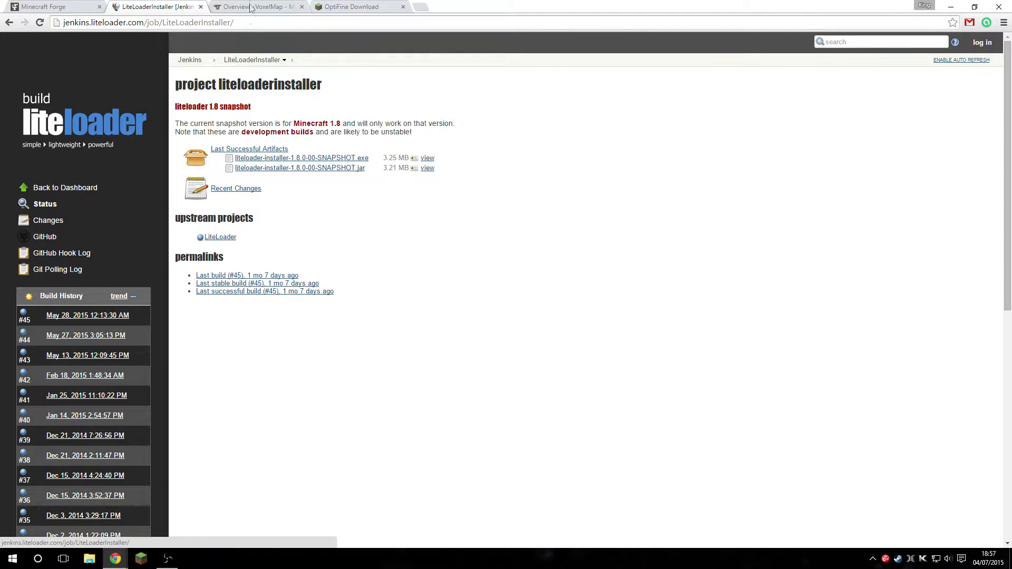
- Show VoxelMap's Recent Files for 1.8 on CurseForge, then the OptiFine 1.8.0 HD_U_D5 download page
{"action": "left_click", "coordinate": [258, 6]}
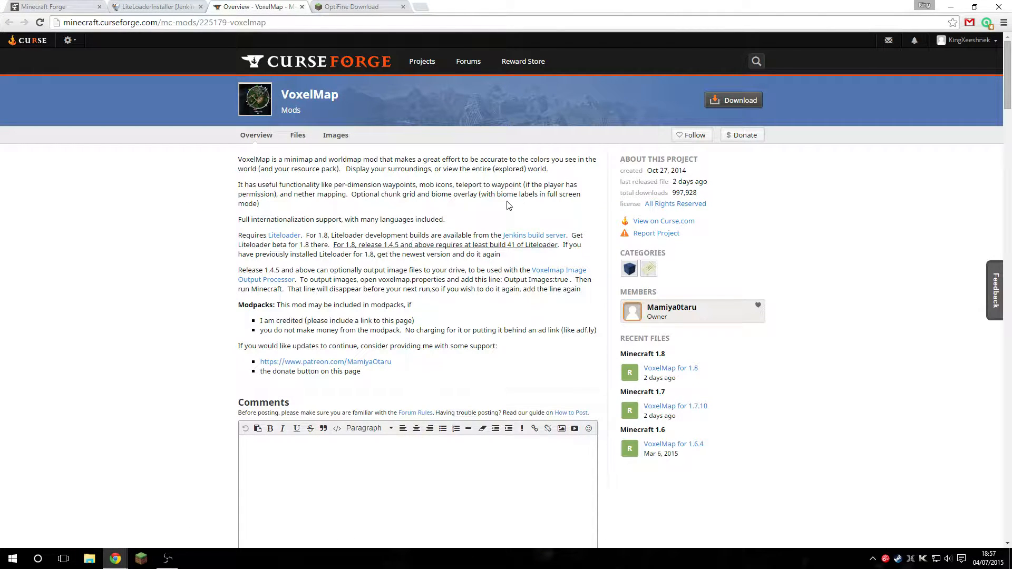
{"action": "mouse_move", "coordinate": [317, 58]}
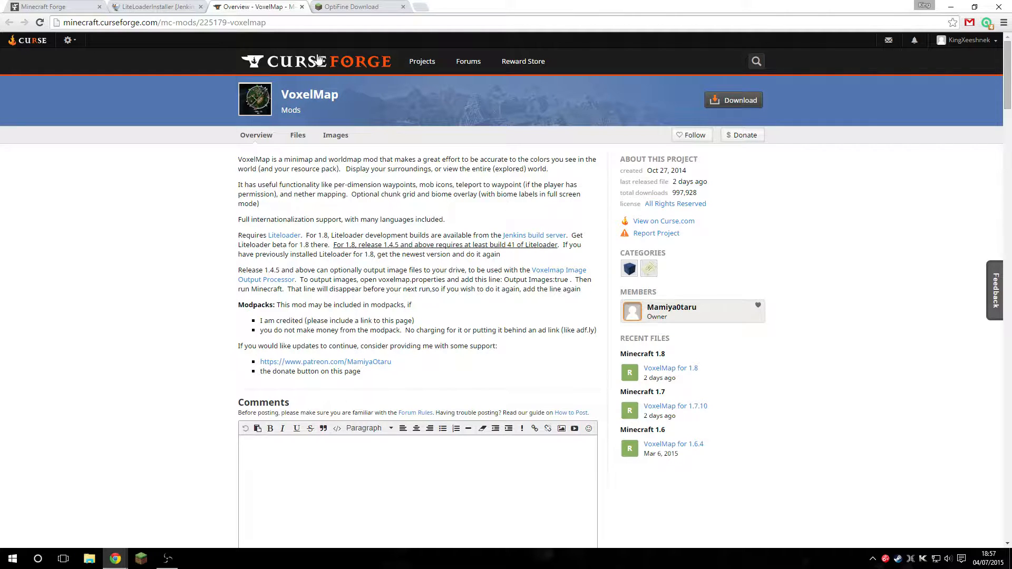
{"action": "mouse_move", "coordinate": [669, 368]}
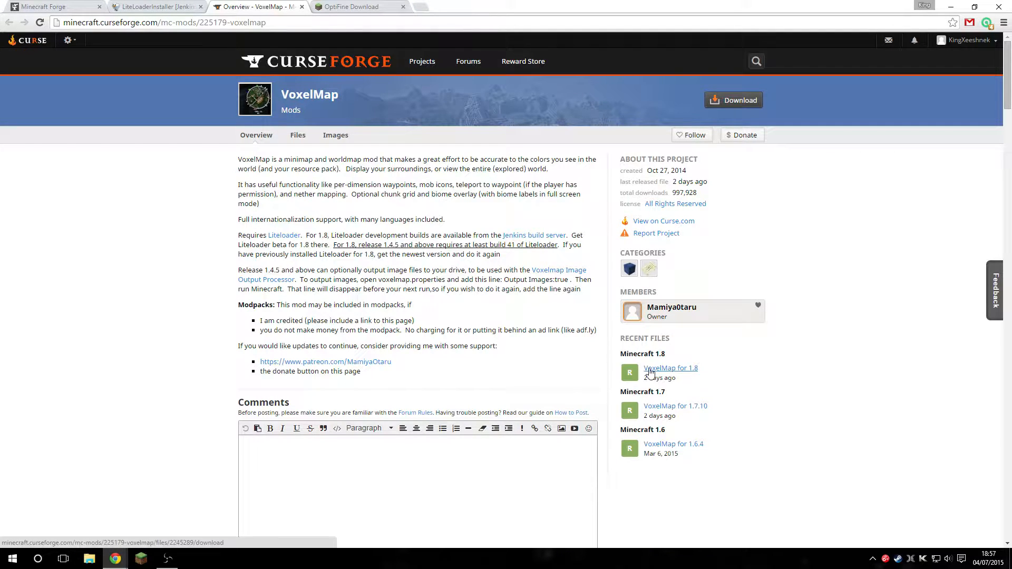
{"action": "scroll", "scroll_direction": "down", "scroll_amount": 3}
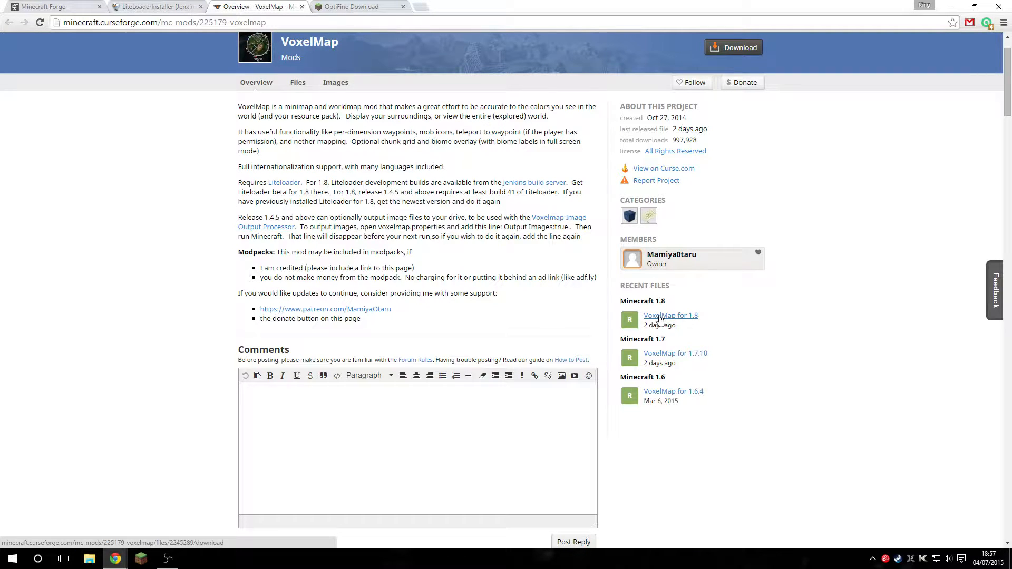
{"action": "left_click", "coordinate": [352, 6]}
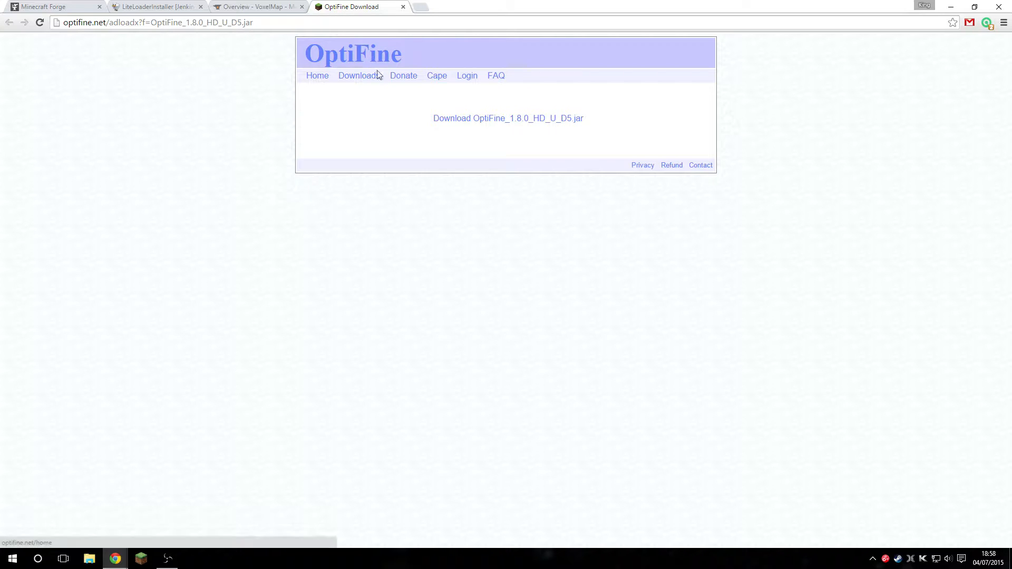
{"action": "mouse_move", "coordinate": [494, 70]}
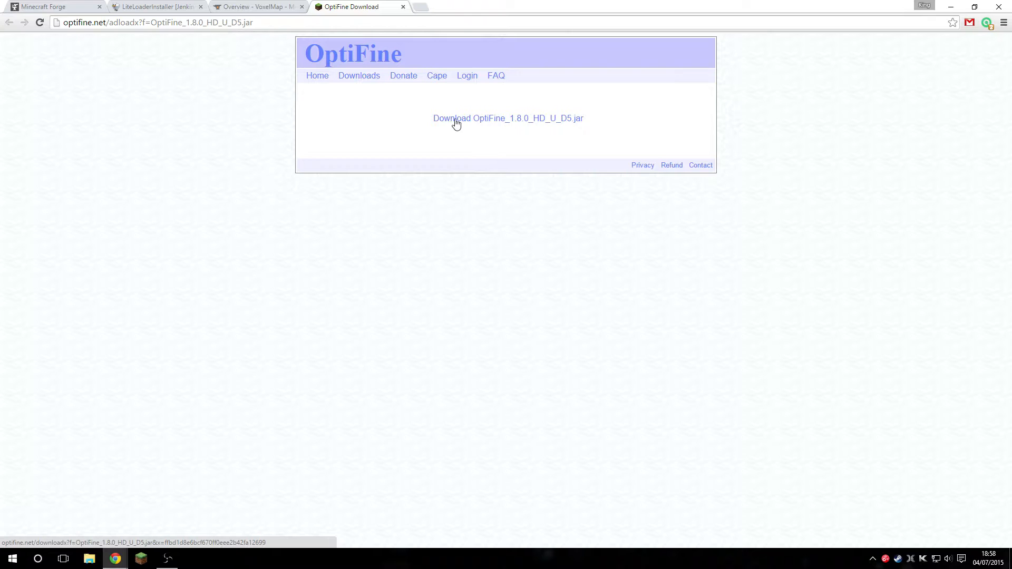
{"action": "mouse_move", "coordinate": [471, 122]}
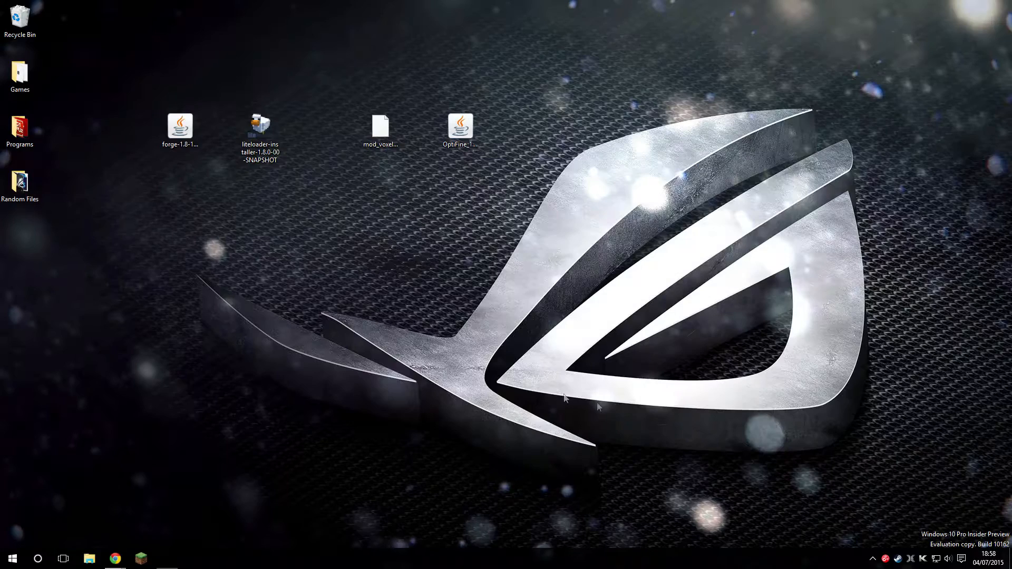
{"action": "mouse_move", "coordinate": [118, 231]}
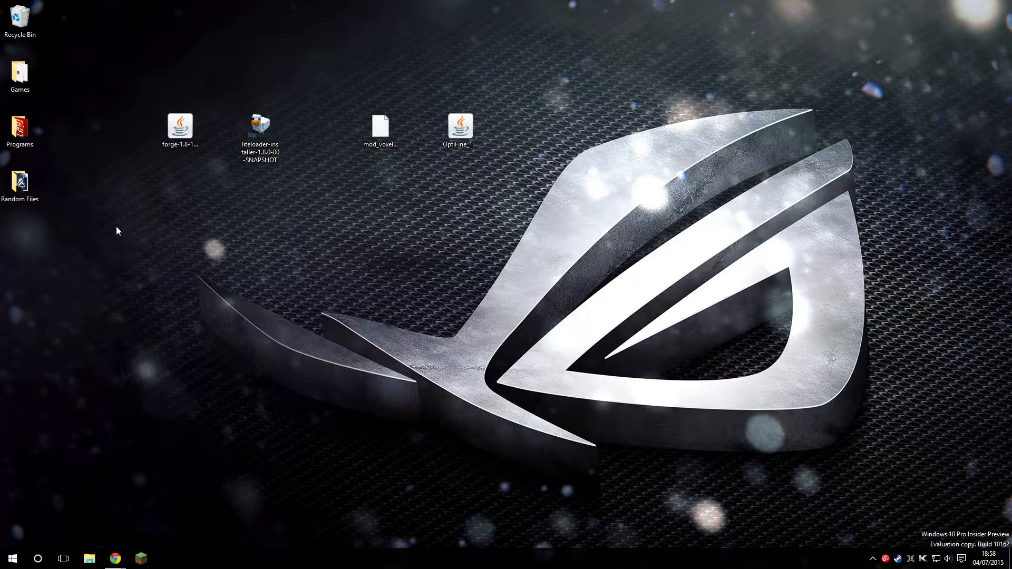
{"action": "mouse_move", "coordinate": [134, 206]}
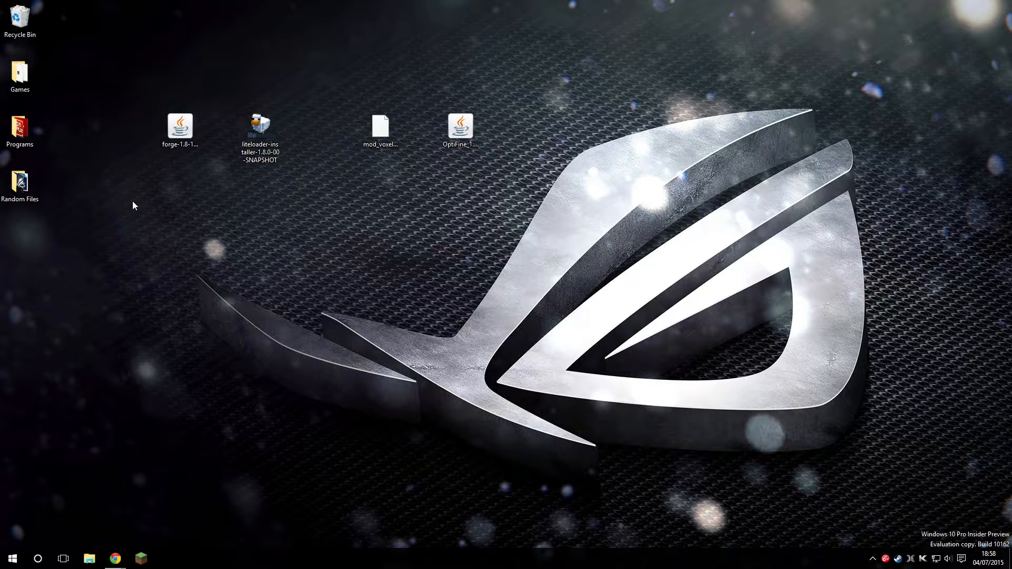
- Run the Forge installer jar from the desktop with the Java Platform SE binary
{"action": "left_click", "coordinate": [180, 125]}
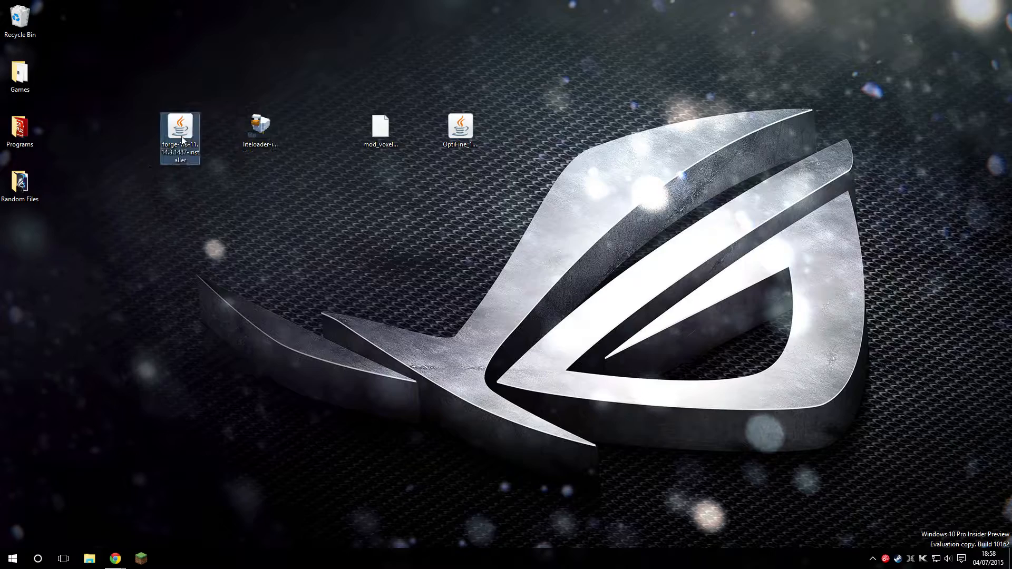
{"action": "left_click", "coordinate": [260, 127]}
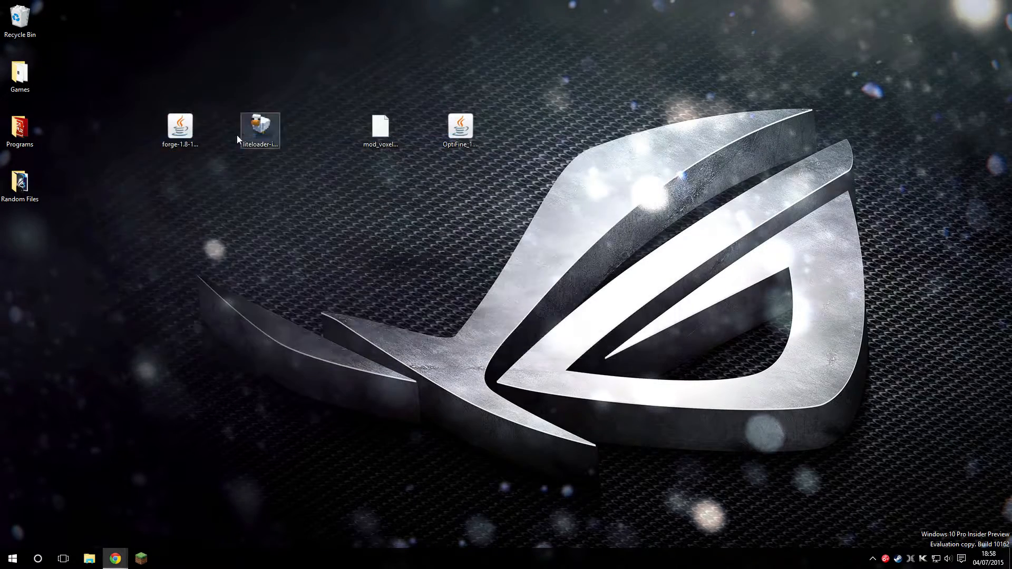
{"action": "right_click", "coordinate": [179, 125]}
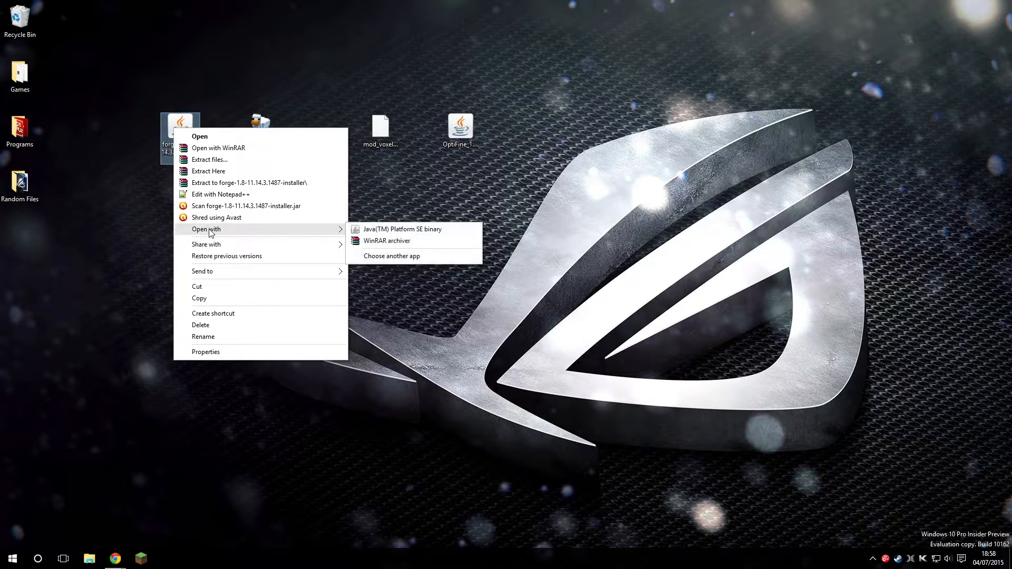
{"action": "mouse_move", "coordinate": [361, 224]}
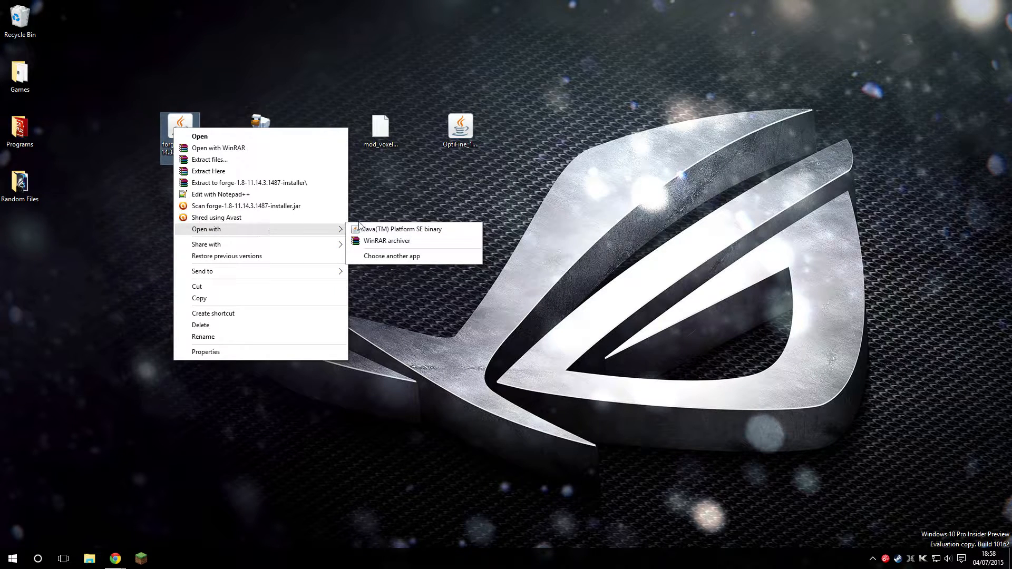
{"action": "mouse_move", "coordinate": [415, 229]}
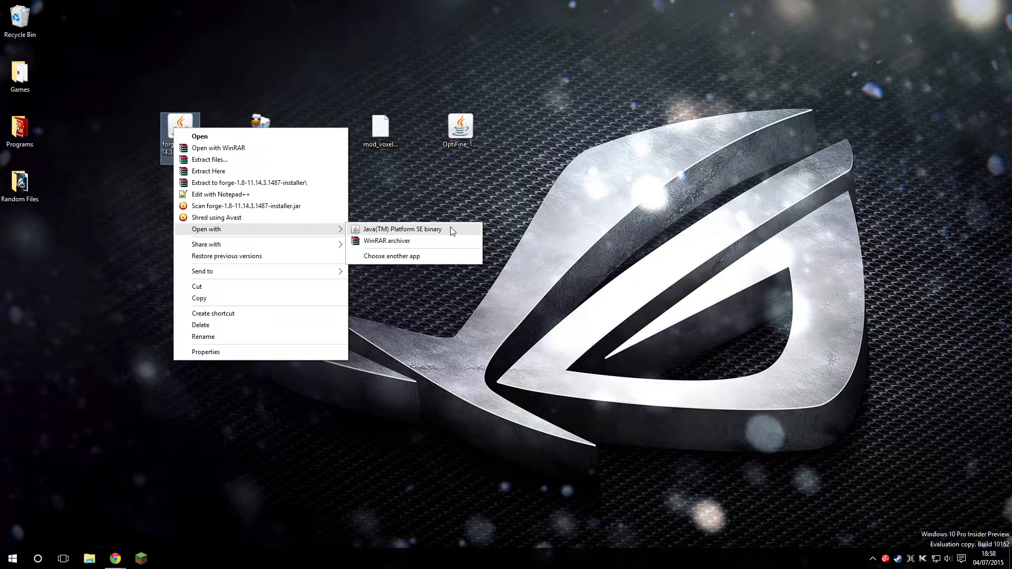
{"action": "left_click", "coordinate": [402, 228]}
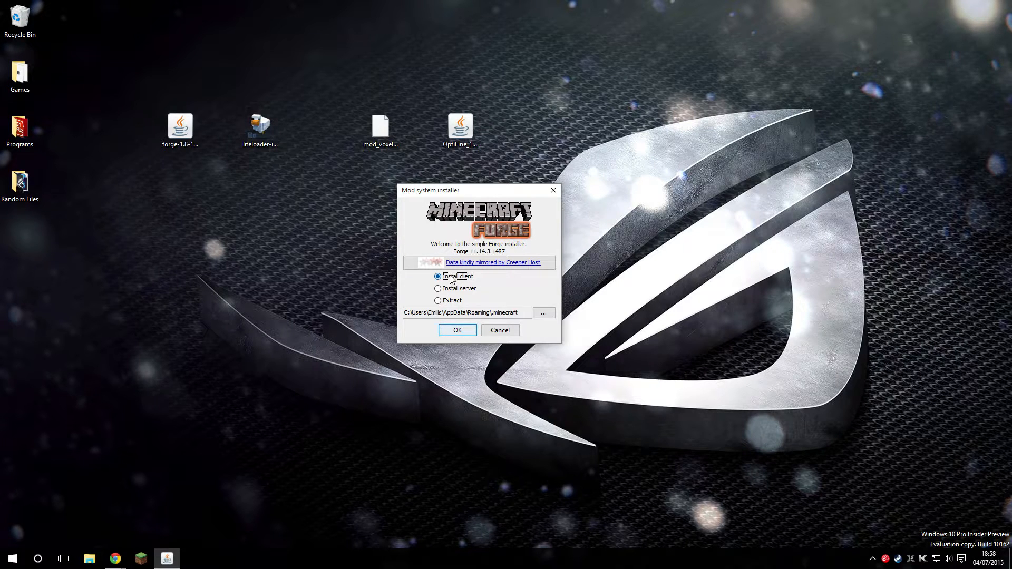
- Install the Forge 11.14.3.1487 client profile and dismiss the completion notice
{"action": "left_click", "coordinate": [456, 330]}
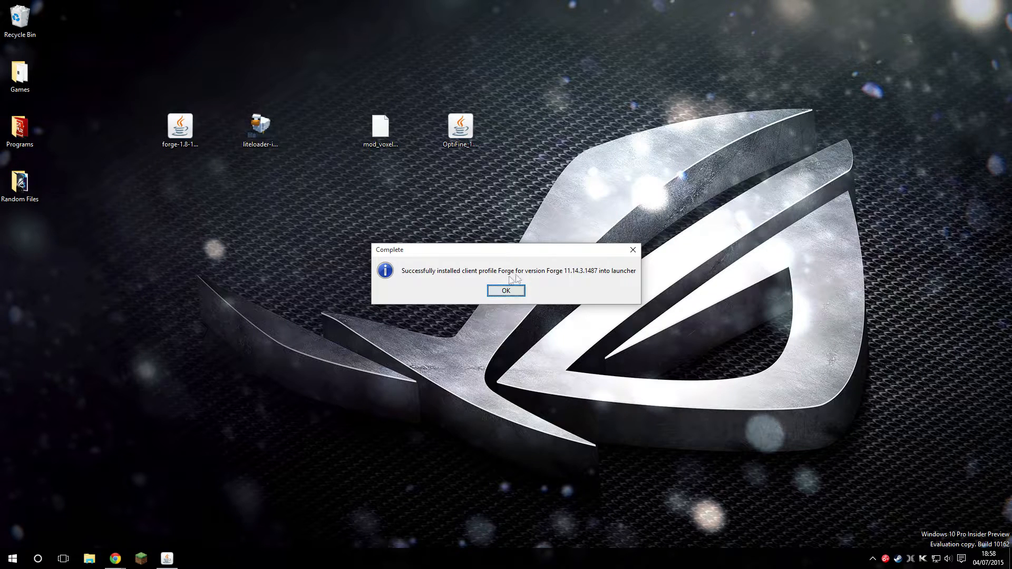
{"action": "left_click", "coordinate": [505, 291]}
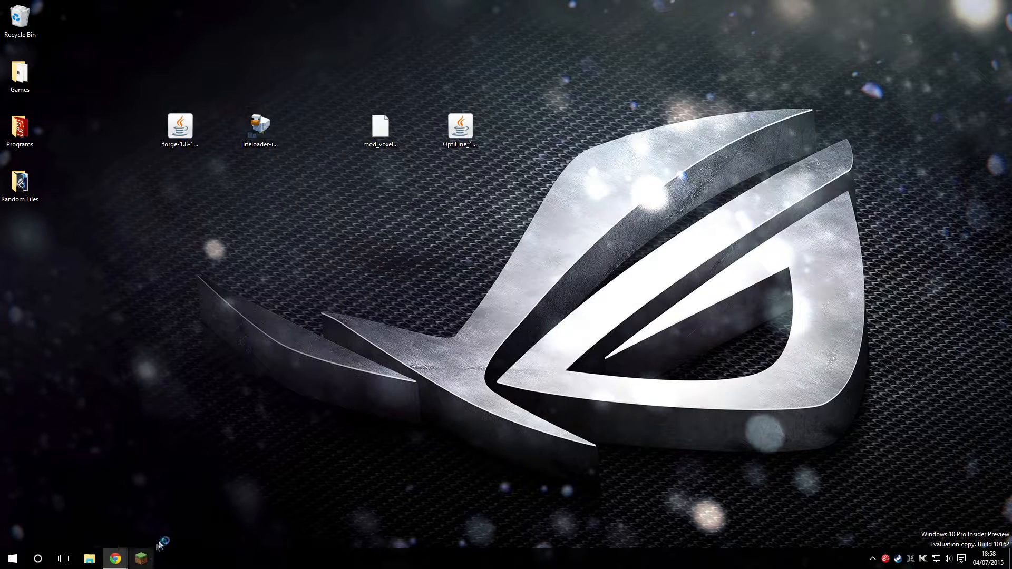
- Set the Forge profile to release 1.8-Forge11.14.3.1487, save it and start the game
{"action": "left_click", "coordinate": [140, 559]}
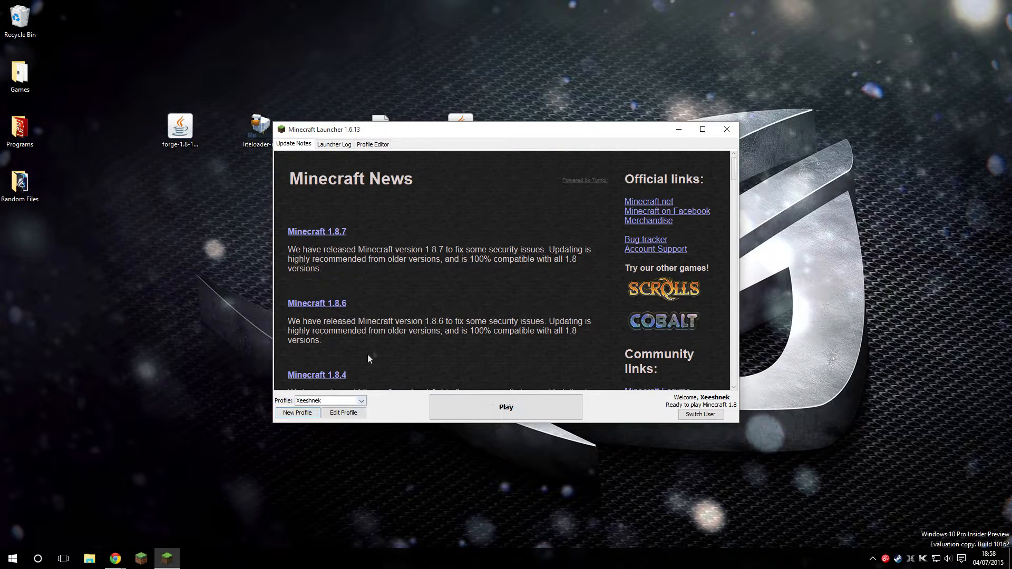
{"action": "left_click", "coordinate": [329, 401]}
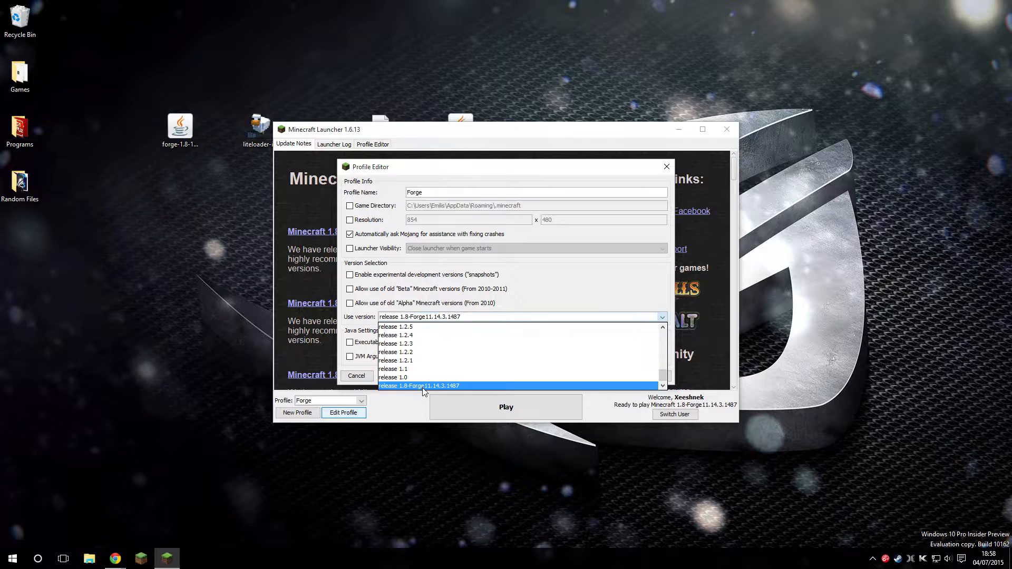
{"action": "left_click", "coordinate": [419, 386]}
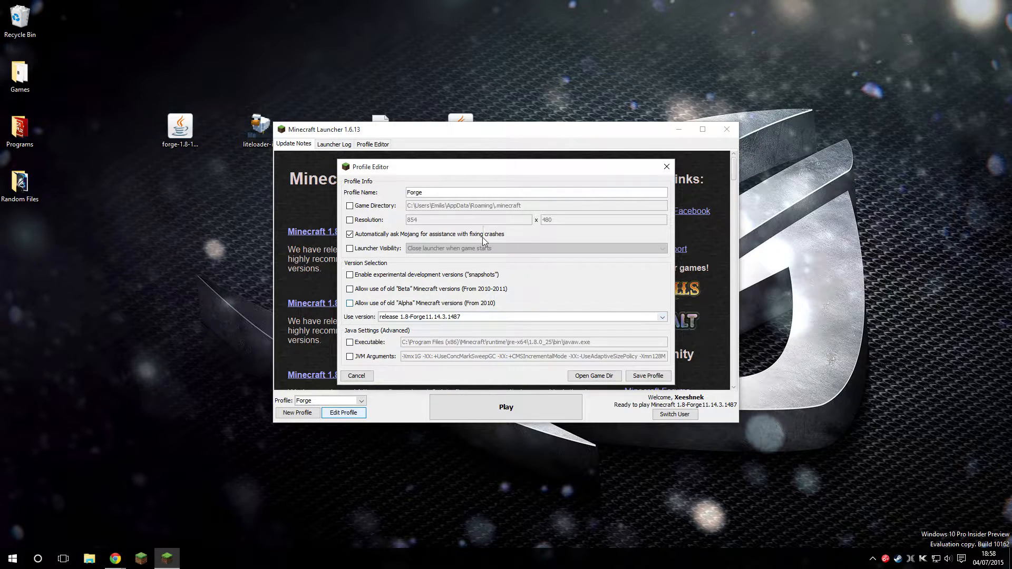
{"action": "mouse_move", "coordinate": [471, 174]}
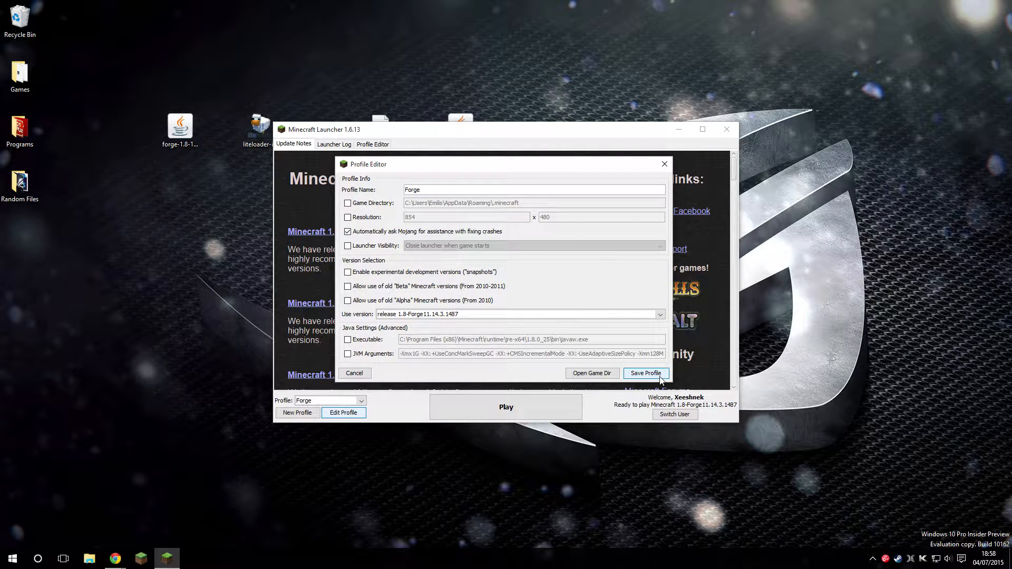
{"action": "left_click", "coordinate": [645, 373]}
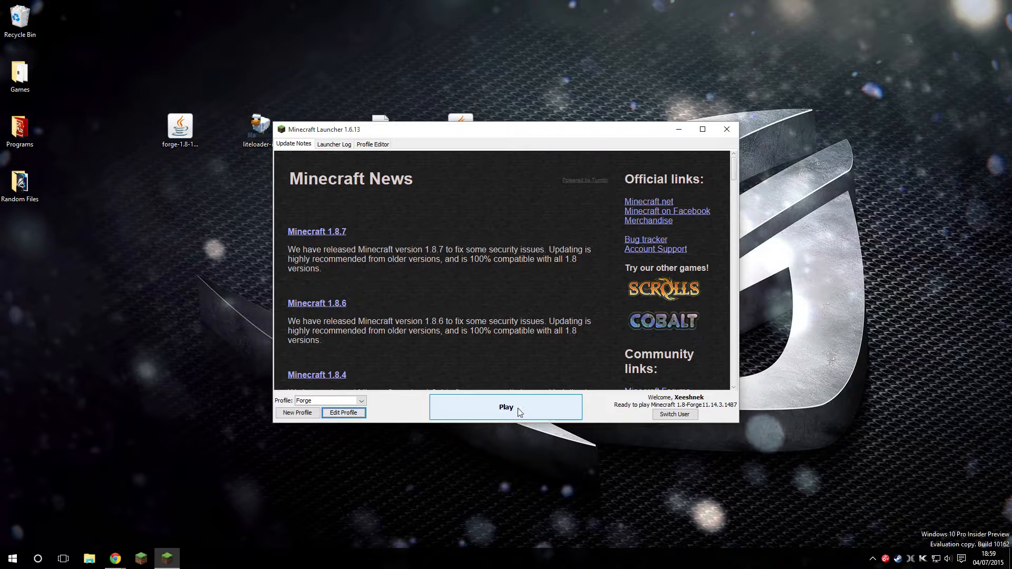
{"action": "left_click", "coordinate": [505, 407]}
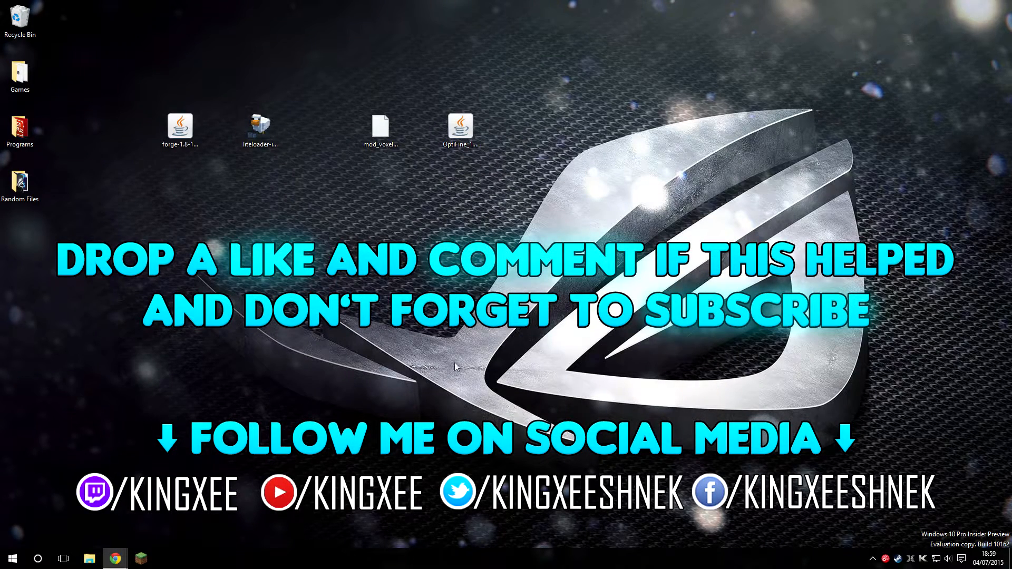
{"action": "mouse_move", "coordinate": [438, 350]}
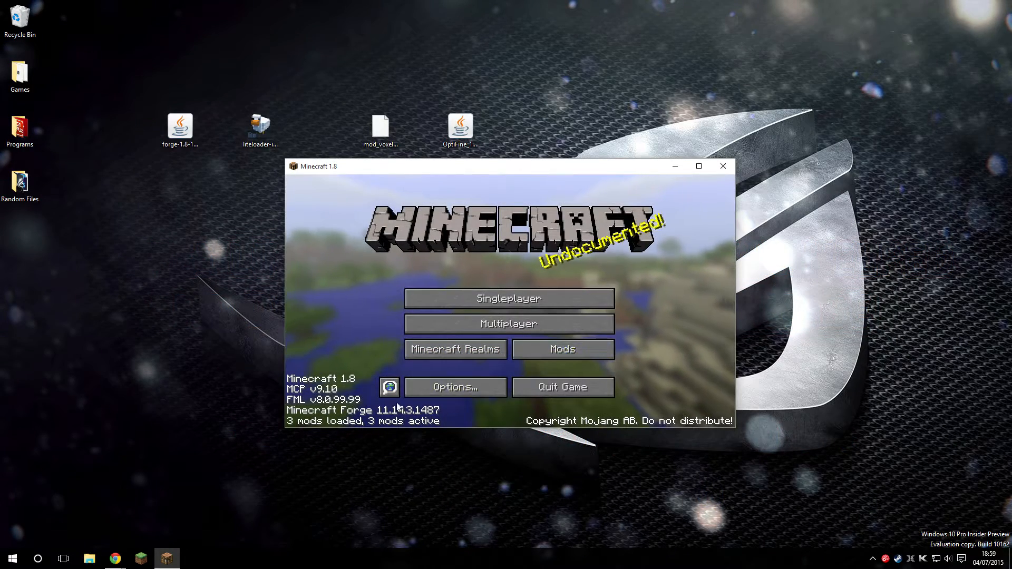
- Review the loaded Forge mod list, then close the Minecraft window
{"action": "left_click", "coordinate": [561, 349]}
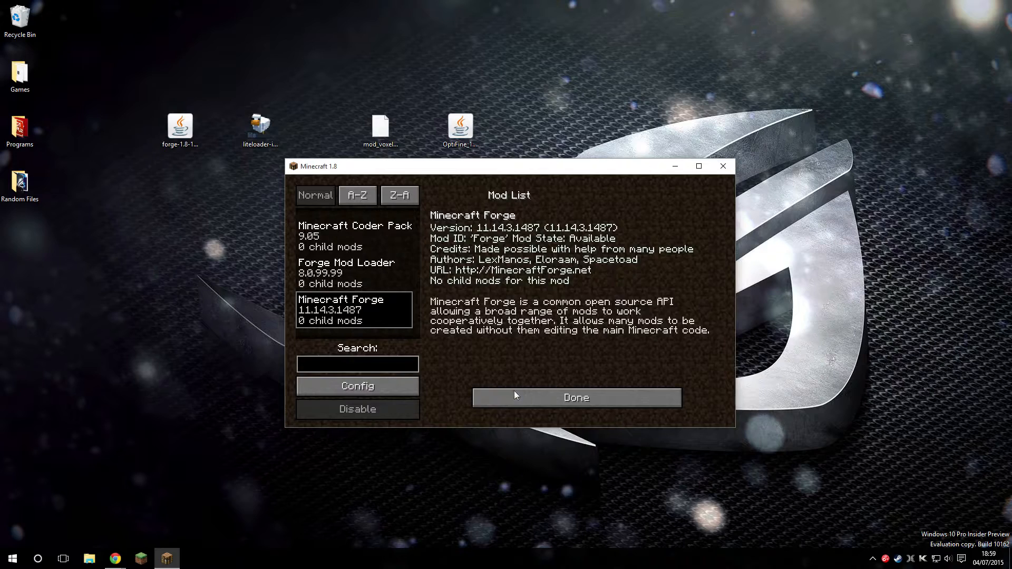
{"action": "left_click", "coordinate": [576, 397]}
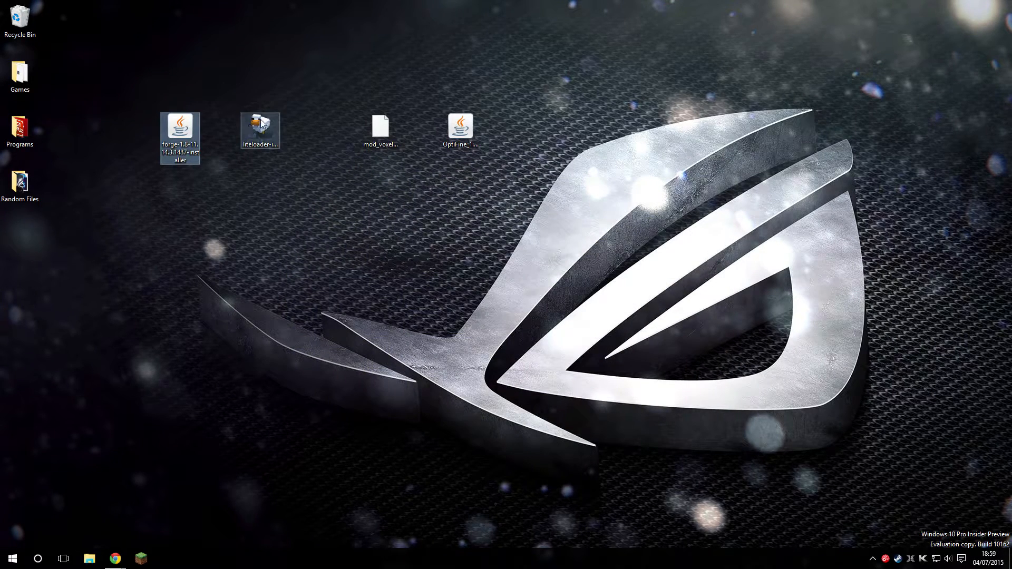
{"action": "mouse_move", "coordinate": [261, 122]}
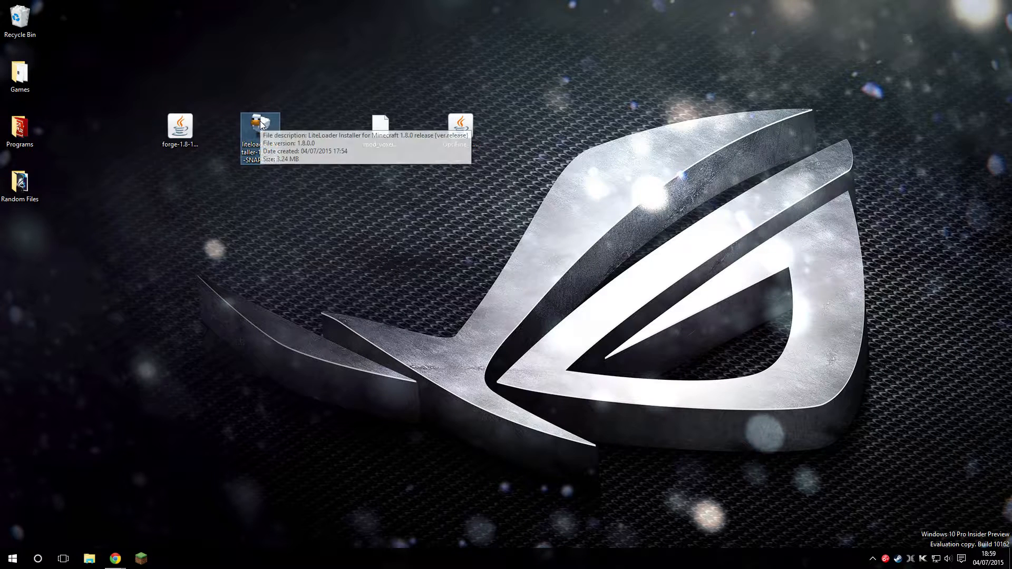
- Install LiteLoader extending 1.8-Forge11.14.3.1487, then reopen the Minecraft launcher
{"action": "double_click", "coordinate": [259, 125]}
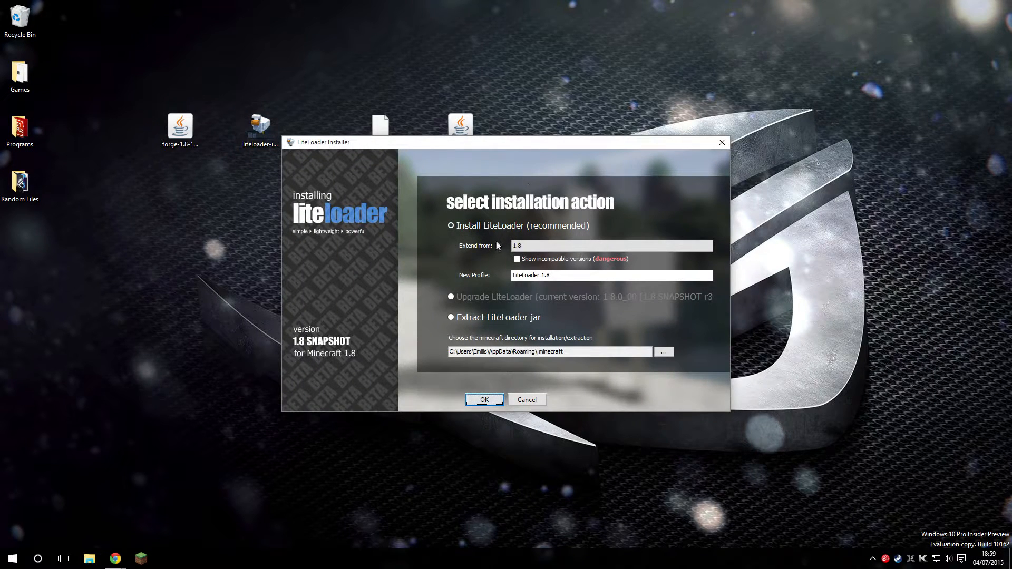
{"action": "left_click", "coordinate": [611, 246]}
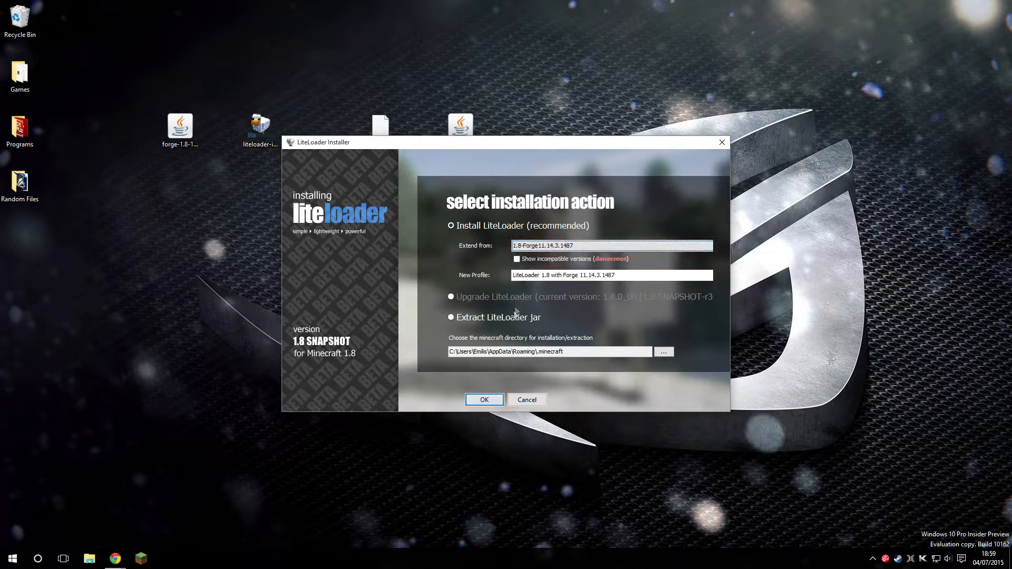
{"action": "left_click", "coordinate": [484, 400]}
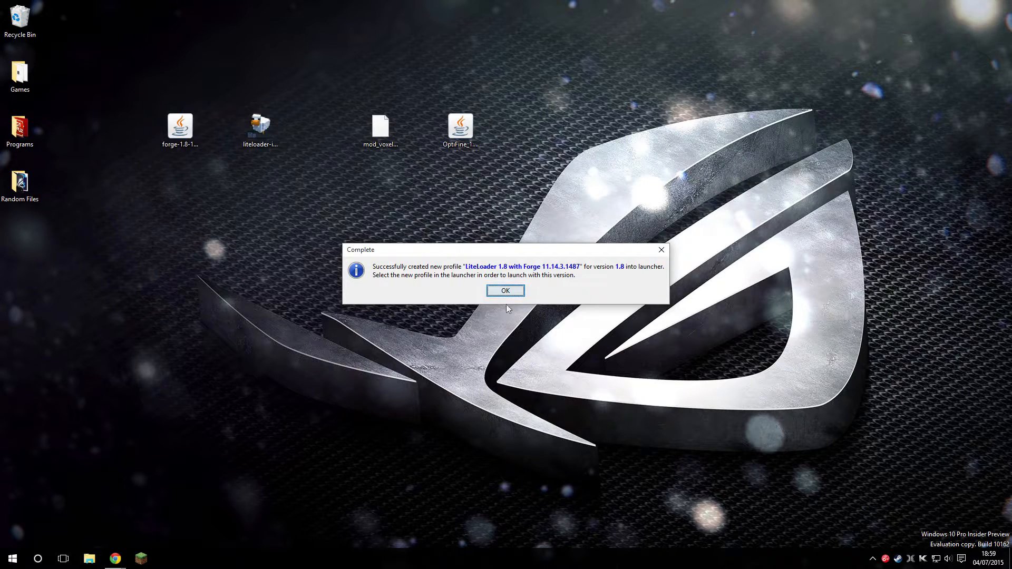
{"action": "left_click", "coordinate": [505, 290]}
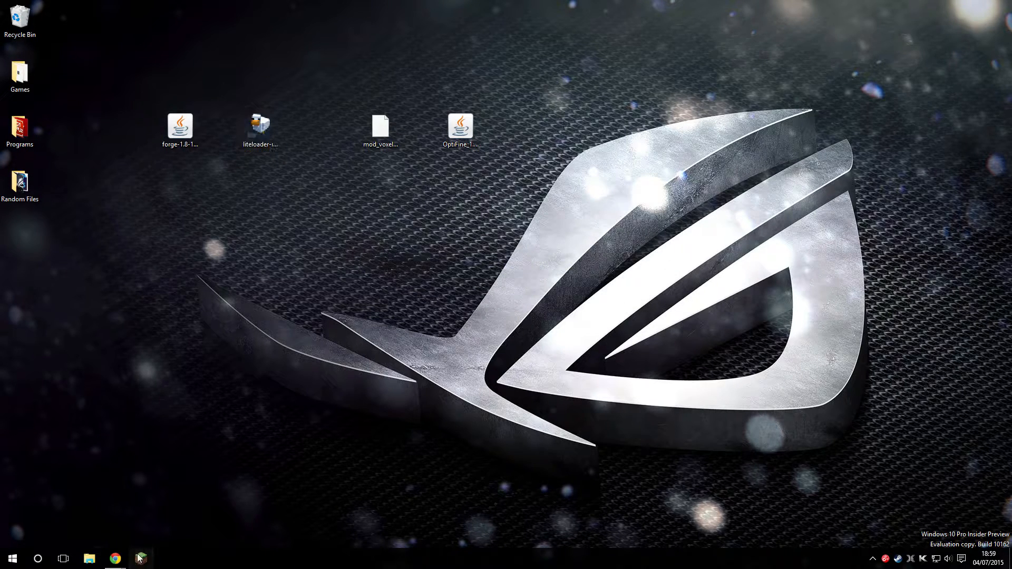
{"action": "left_click", "coordinate": [140, 559]}
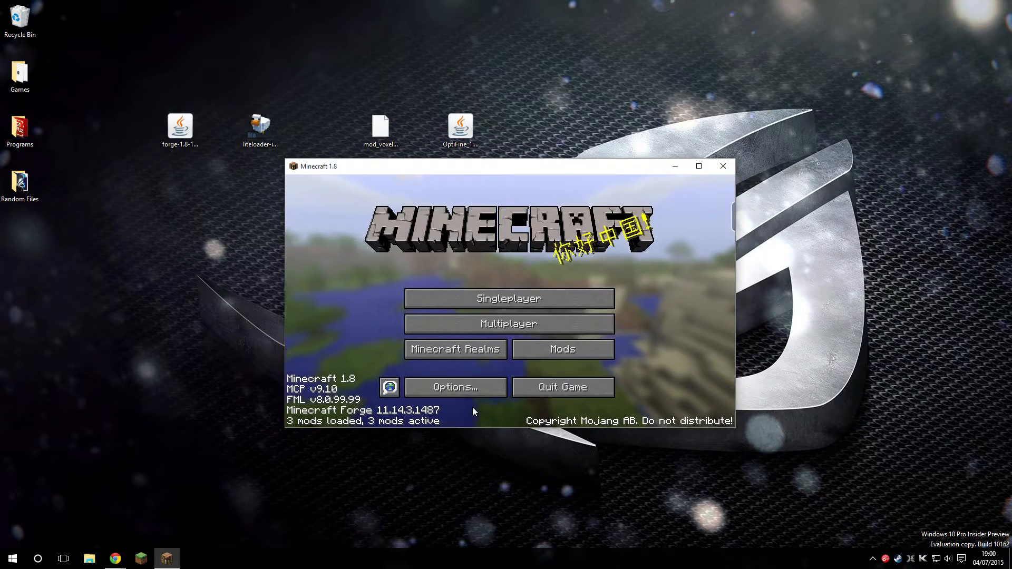
{"action": "mouse_move", "coordinate": [864, 4]}
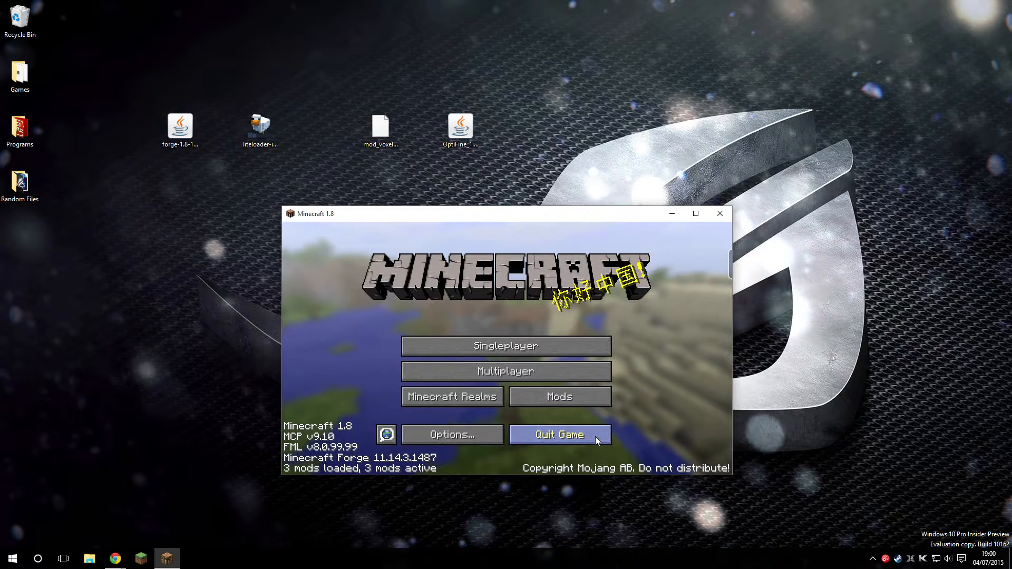
{"action": "left_click", "coordinate": [558, 434]}
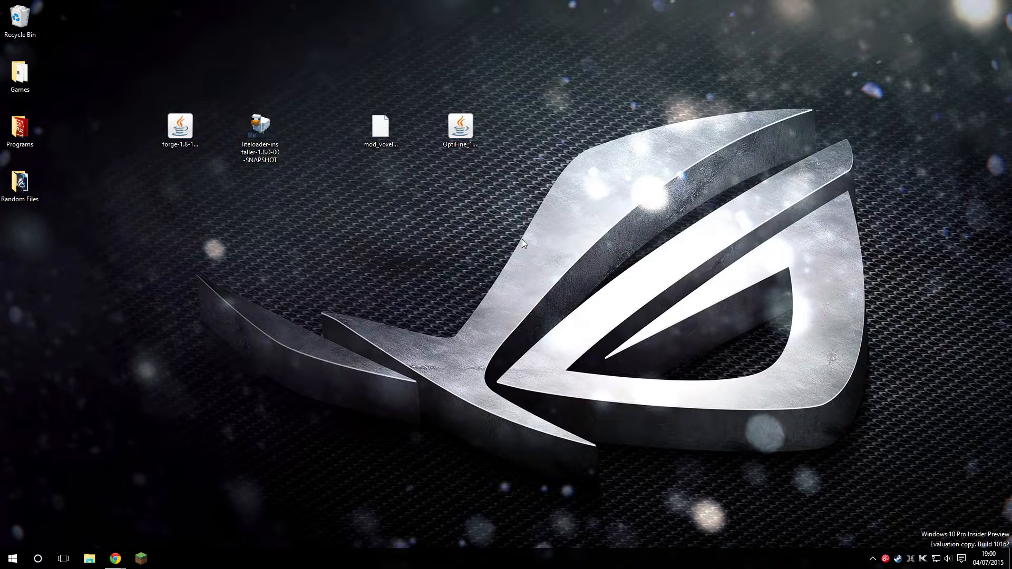
- Open the %appdata%\.minecraft folder through the Windows Run dialog
{"action": "left_click", "coordinate": [12, 559]}
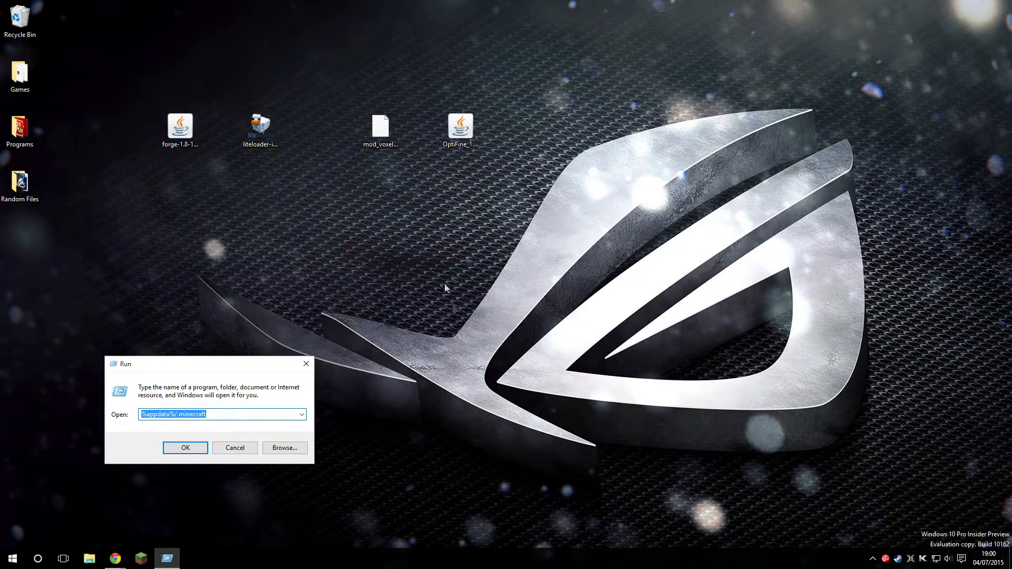
{"action": "mouse_move", "coordinate": [471, 397]}
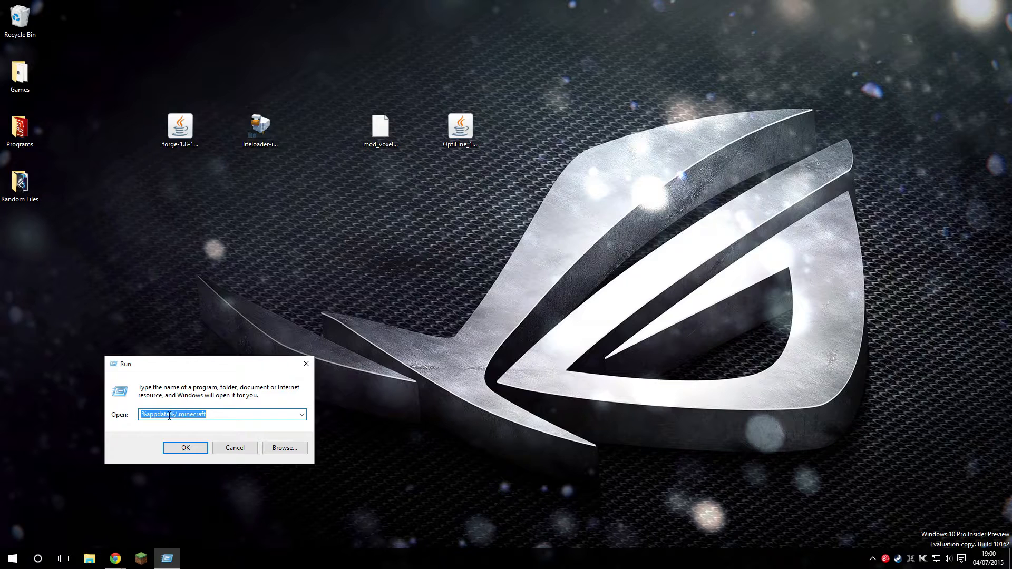
{"action": "left_click", "coordinate": [142, 414]}
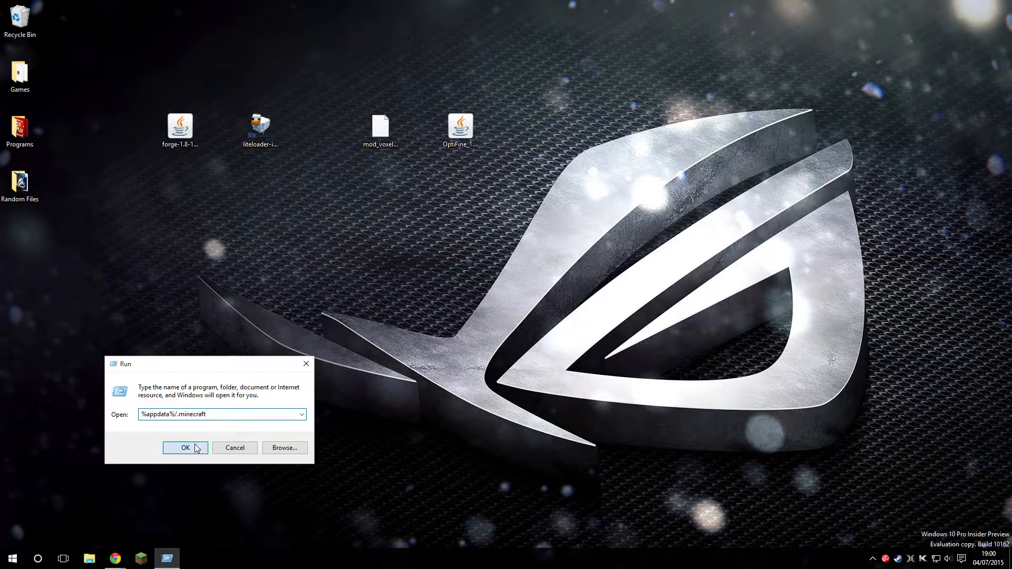
{"action": "left_click", "coordinate": [186, 447]}
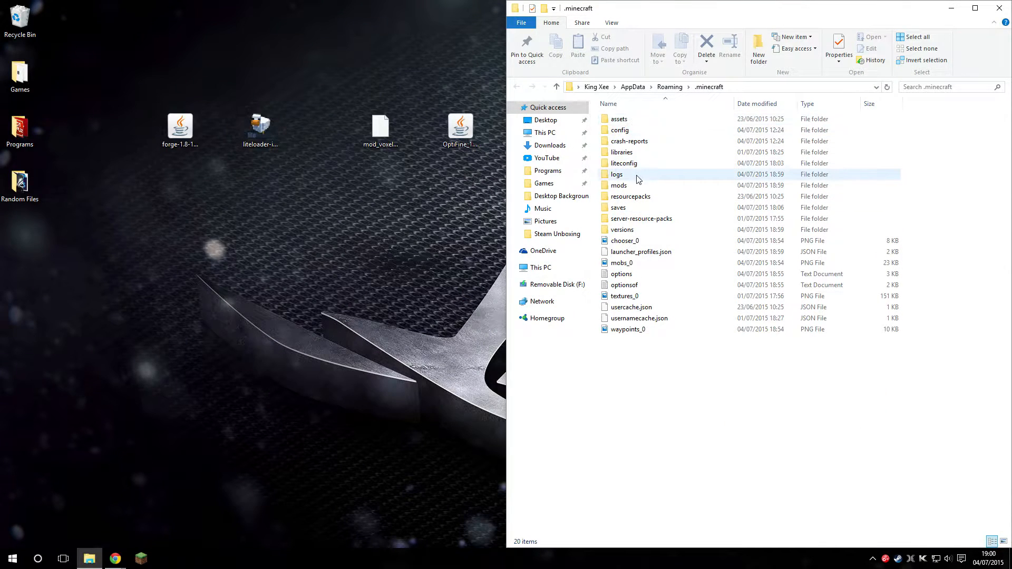
- Move VoxelMap and OptiFine into the mods folder and launch the LiteLoader Forge profile
{"action": "double_click", "coordinate": [618, 186]}
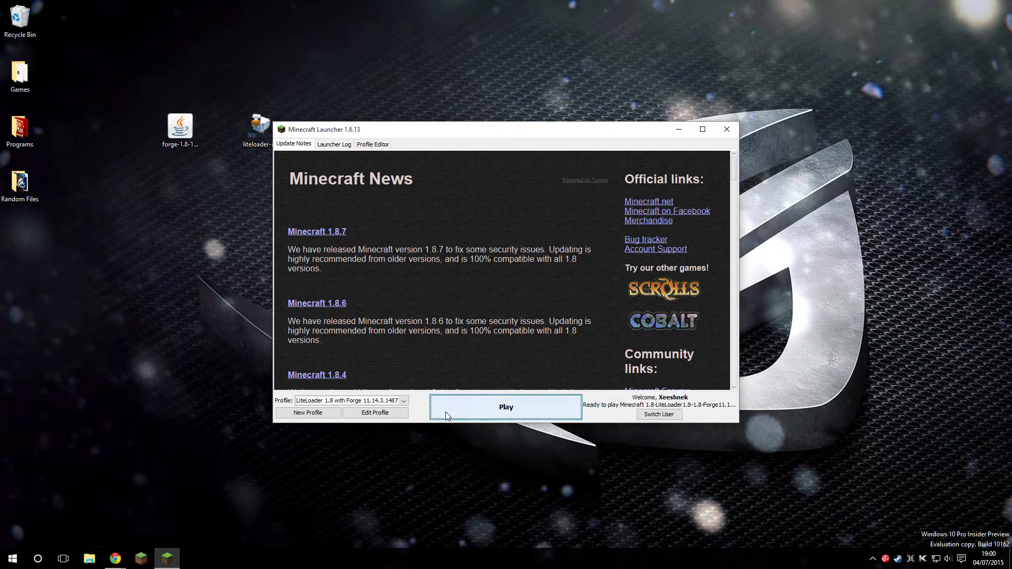
{"action": "left_click", "coordinate": [726, 129]}
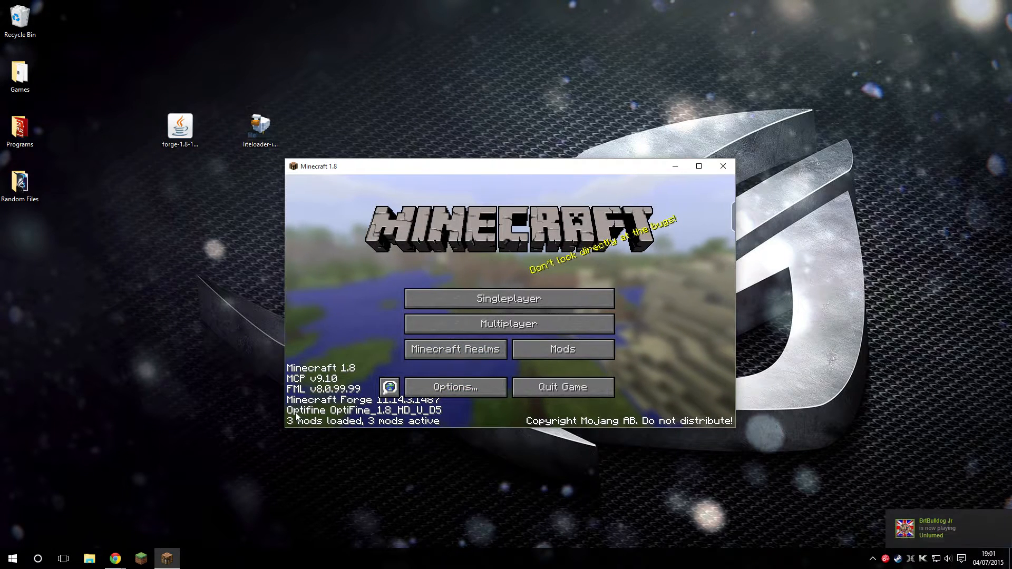
{"action": "mouse_move", "coordinate": [532, 365]}
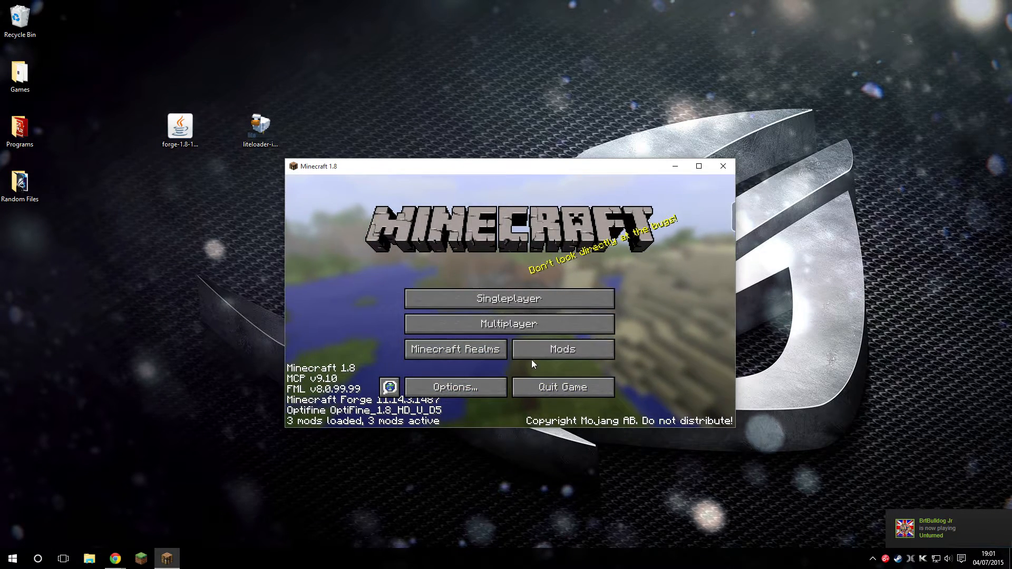
- Check the loaded mods list and return to the title screen
{"action": "left_click", "coordinate": [562, 349]}
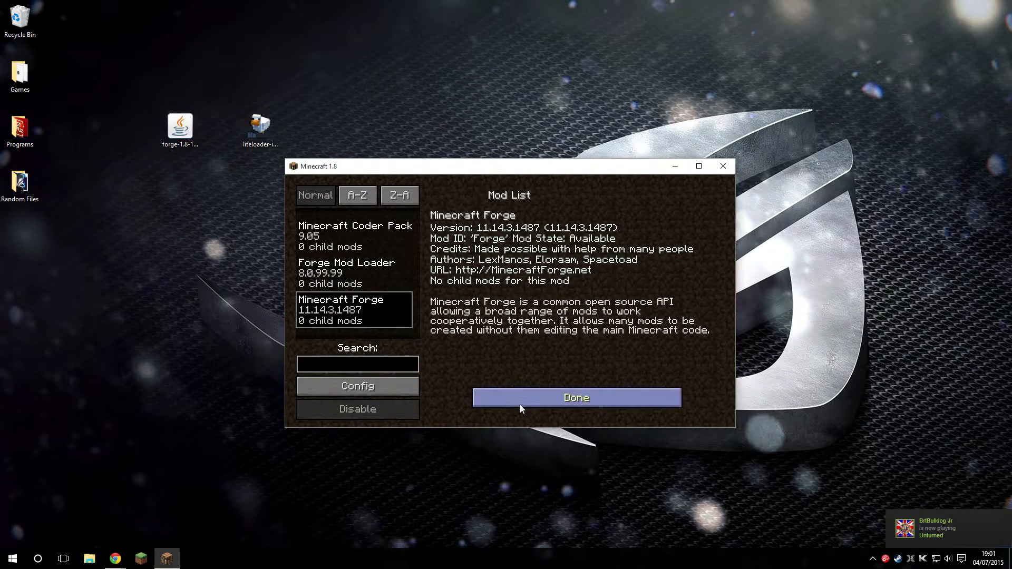
{"action": "left_click", "coordinate": [575, 397]}
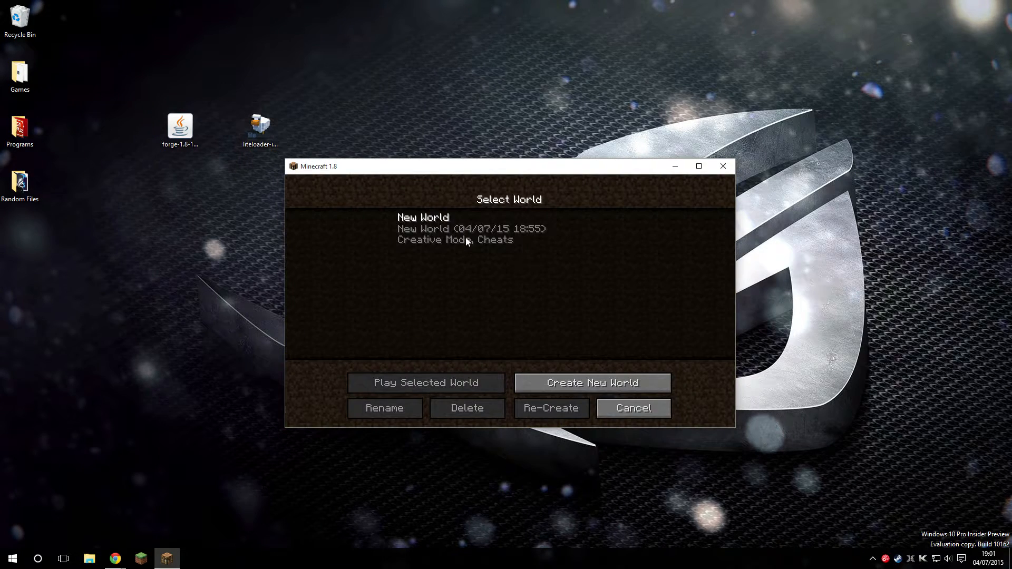
- Load the New World, close the inventory, and return to gameplay from OptiFine video settings
{"action": "left_click", "coordinate": [425, 382]}
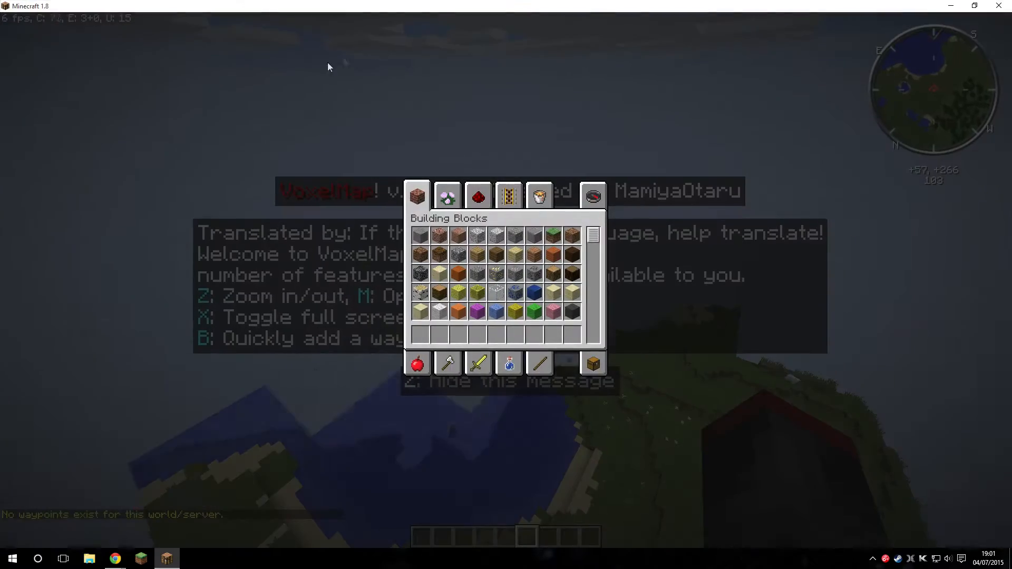
{"action": "key", "text": "Escape"}
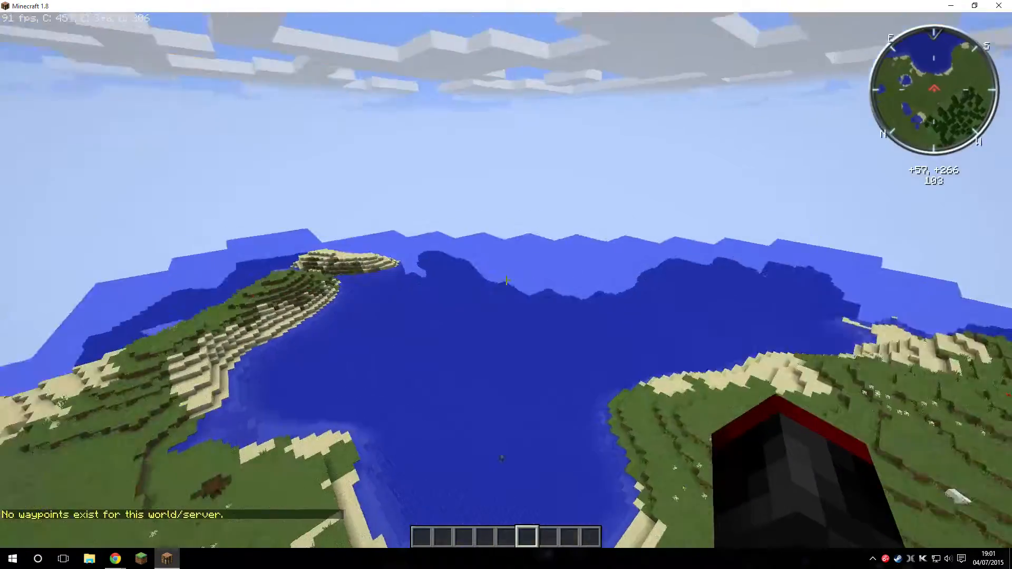
{"action": "mouse_move", "coordinate": [506, 280]}
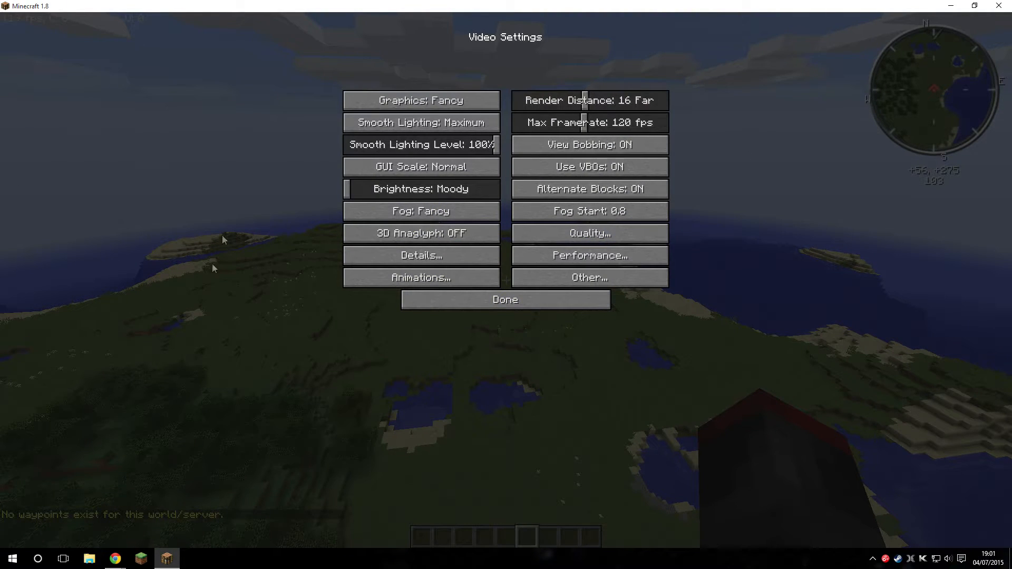
{"action": "left_click", "coordinate": [505, 299]}
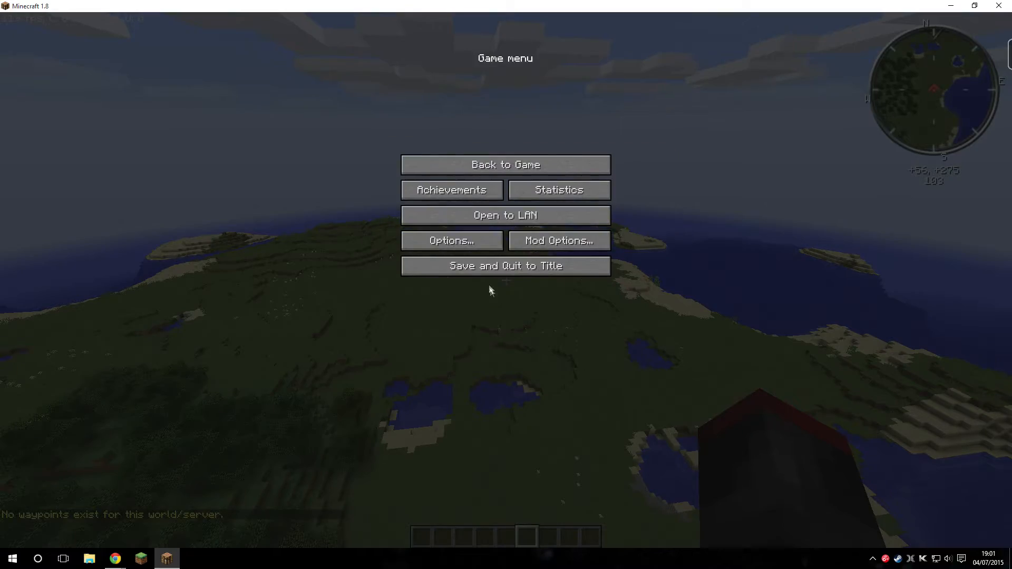
{"action": "left_click", "coordinate": [505, 165]}
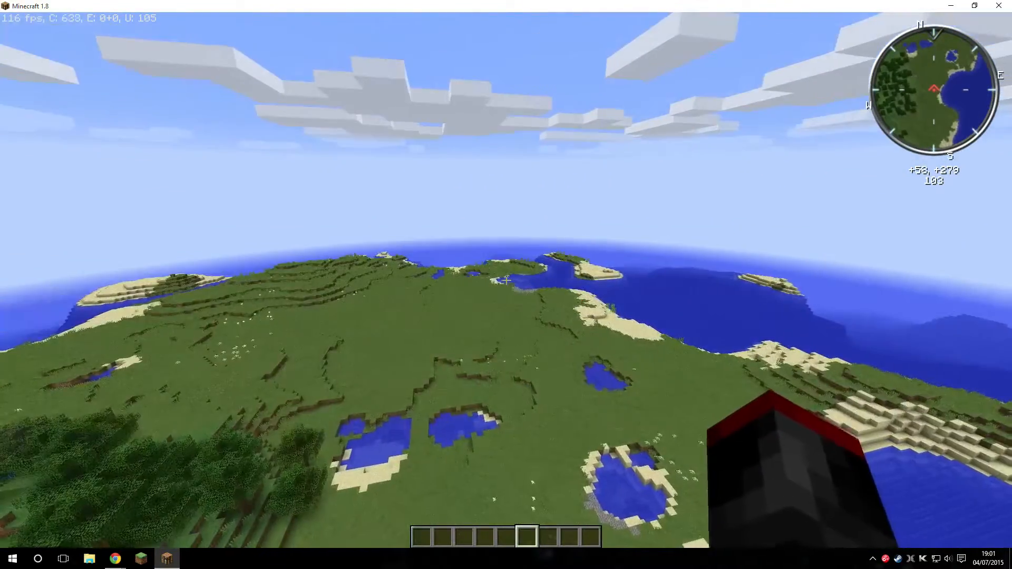
{"action": "key", "text": "m"}
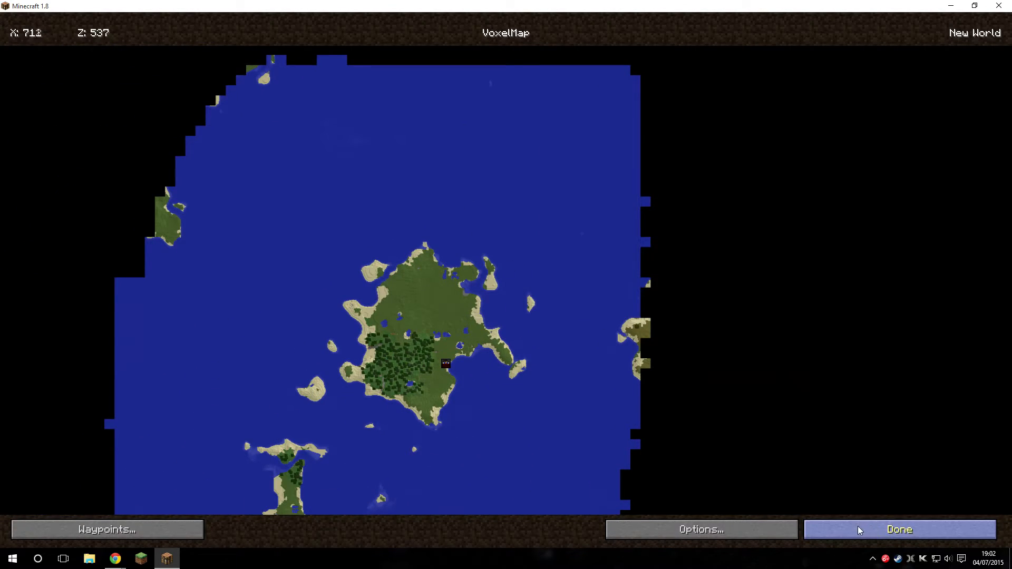
{"action": "left_click", "coordinate": [899, 529]}
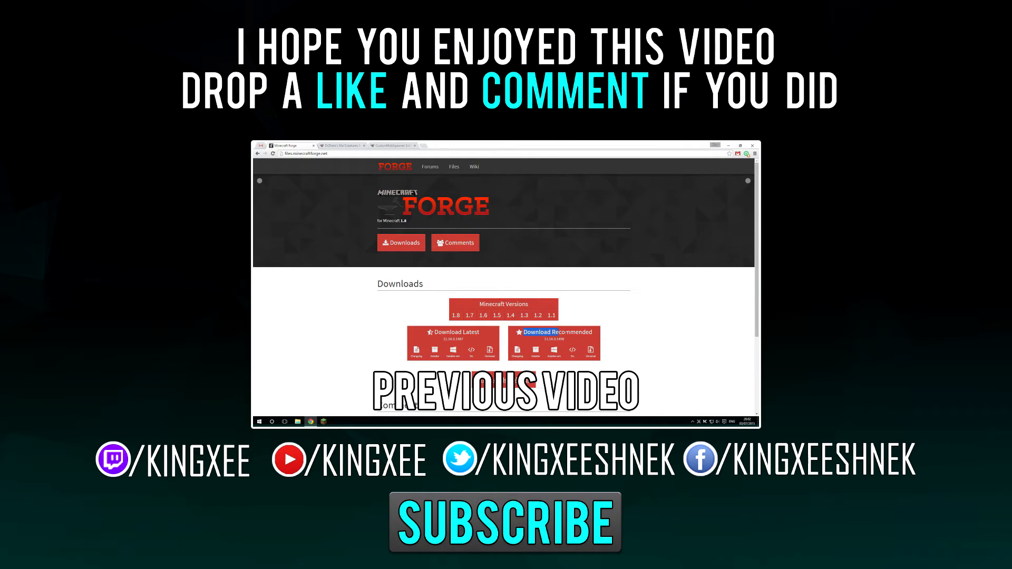
{"action": "mouse_move", "coordinate": [455, 315]}
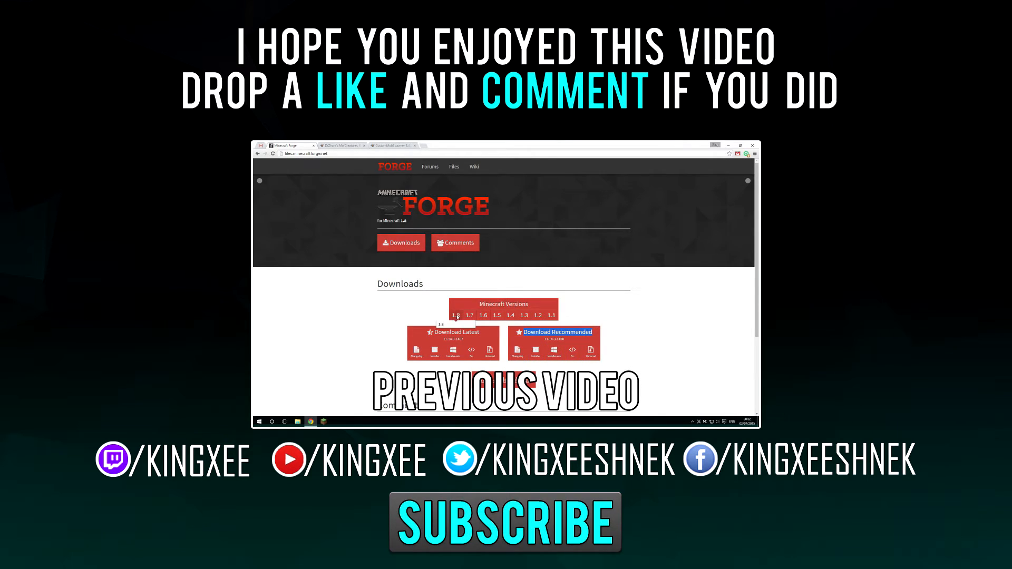
{"action": "mouse_move", "coordinate": [537, 355]}
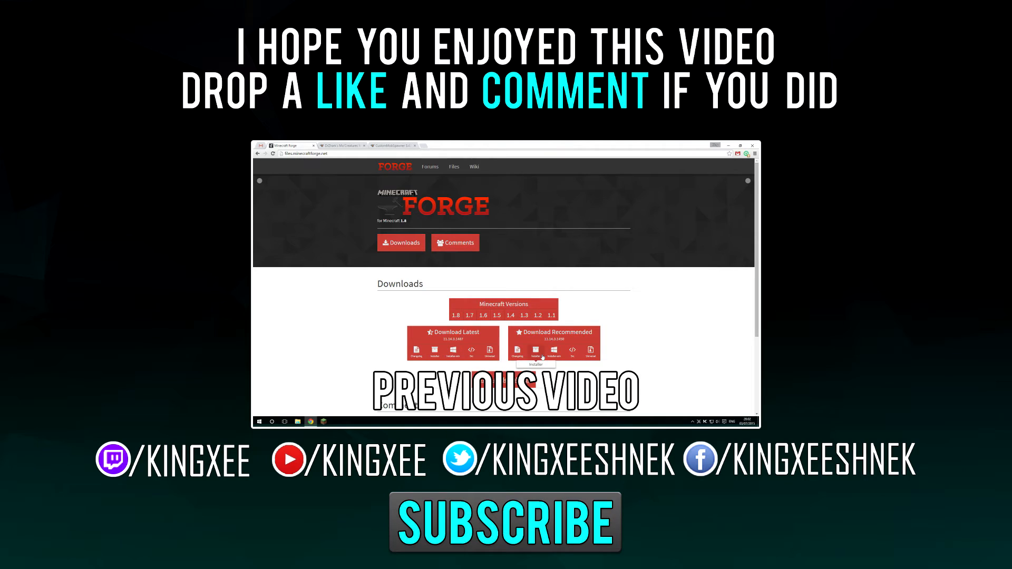
{"action": "mouse_move", "coordinate": [554, 352]}
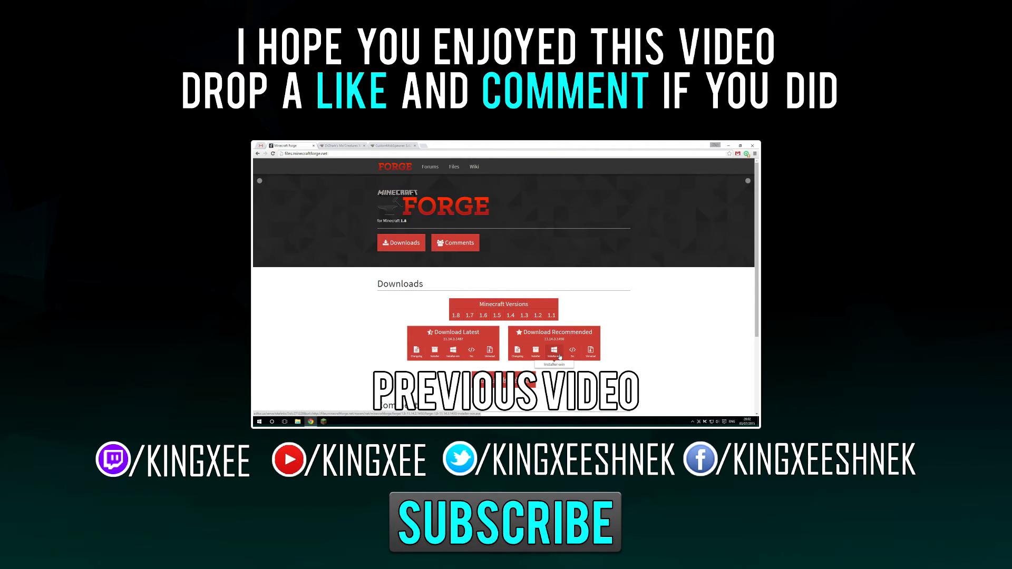
{"action": "mouse_move", "coordinate": [535, 352]}
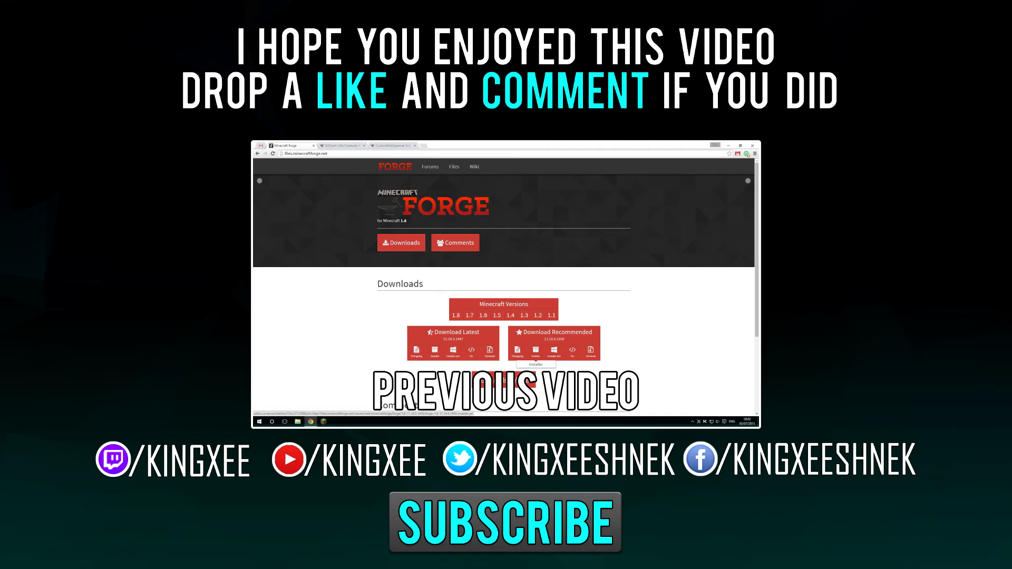
{"action": "left_click", "coordinate": [338, 145]}
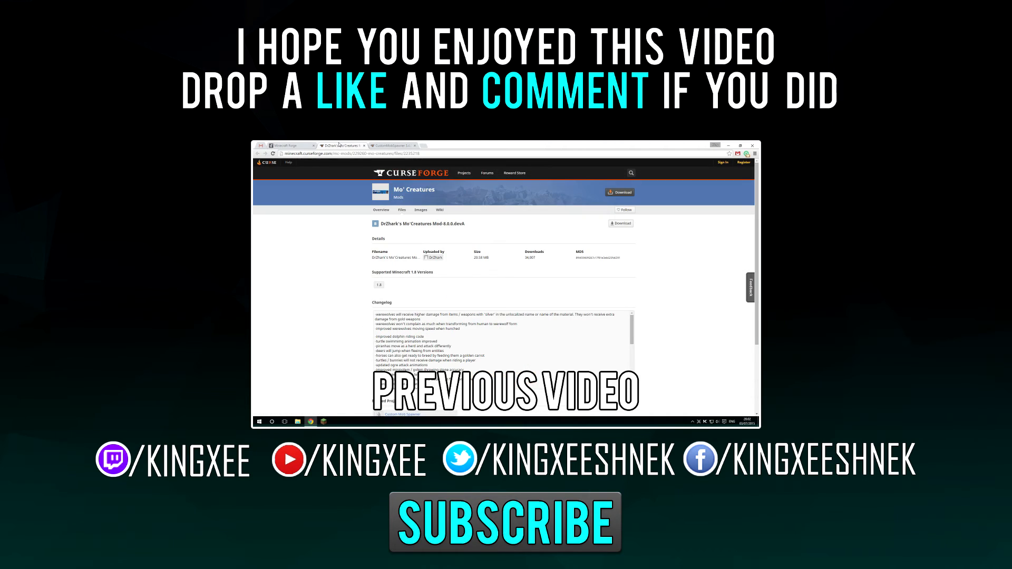